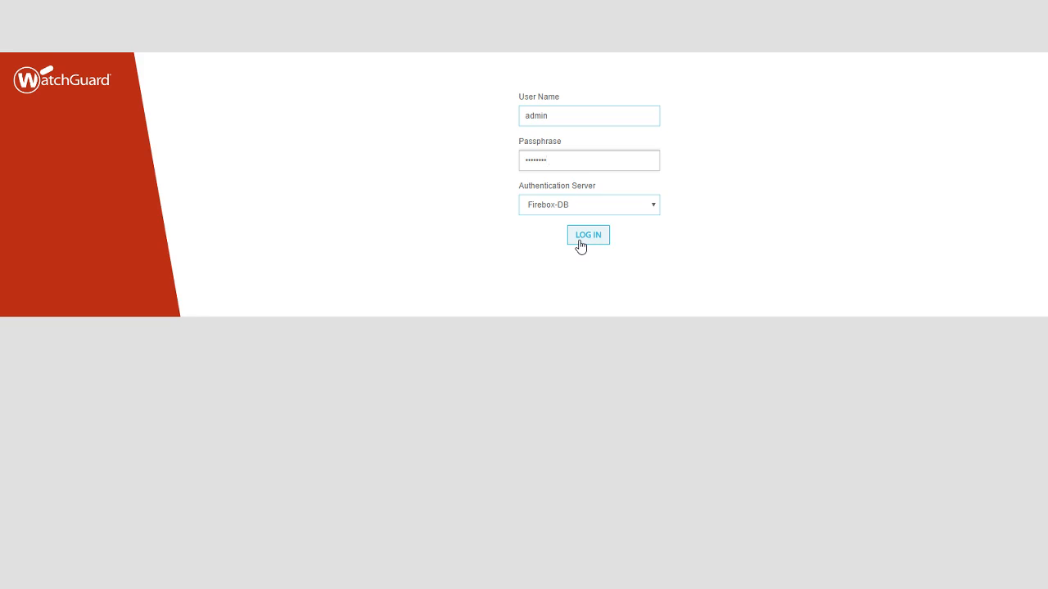
{"action": "mouse_move", "coordinate": [588, 249]}
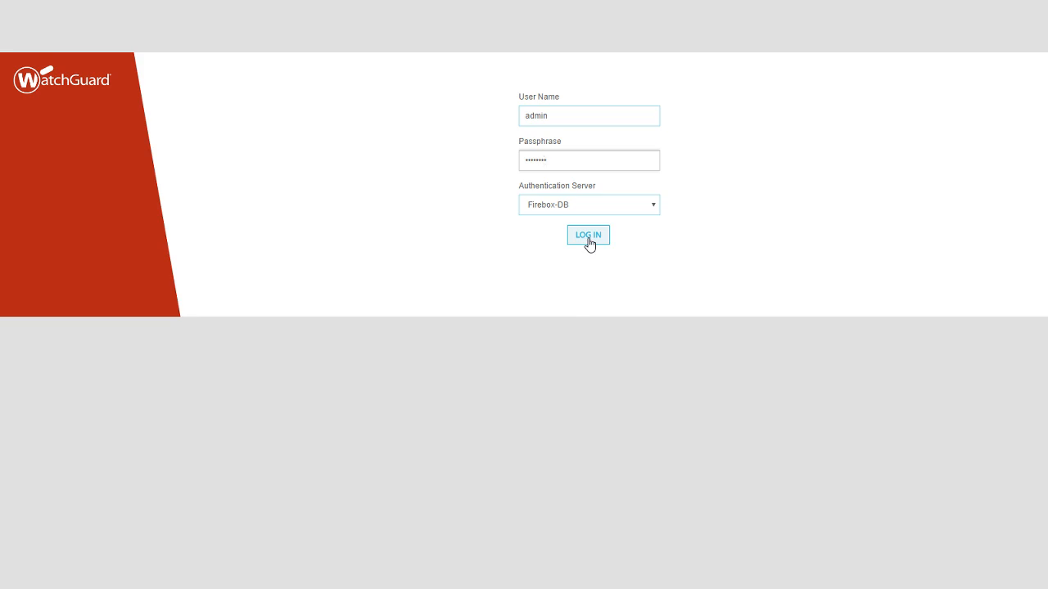
Step: Log in as admin to reach the Front Panel dashboard
{"action": "left_click", "coordinate": [588, 236]}
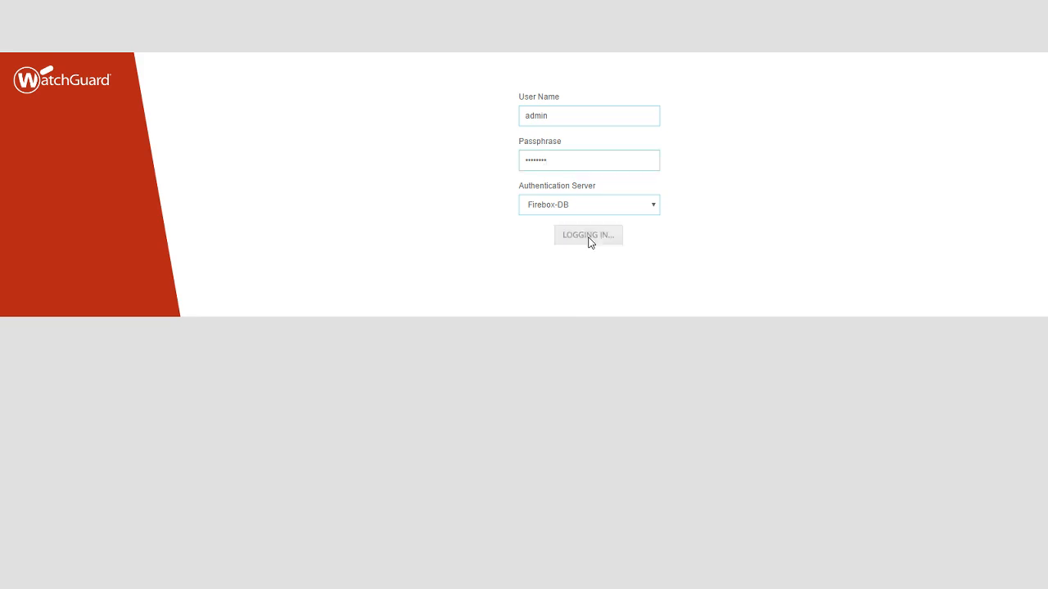
{"action": "left_click", "coordinate": [588, 235]}
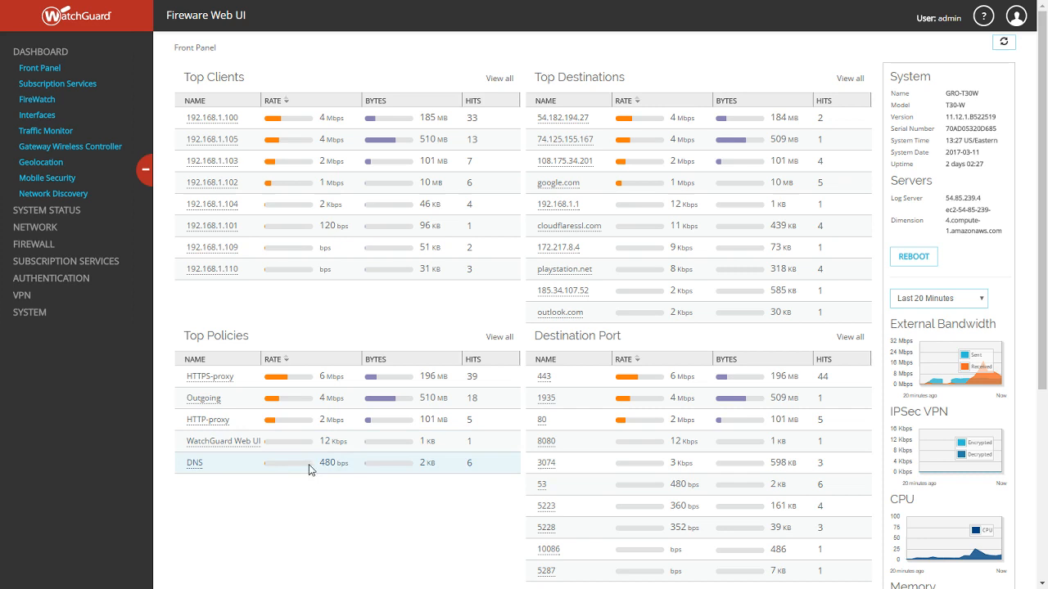
{"action": "mouse_move", "coordinate": [105, 452]}
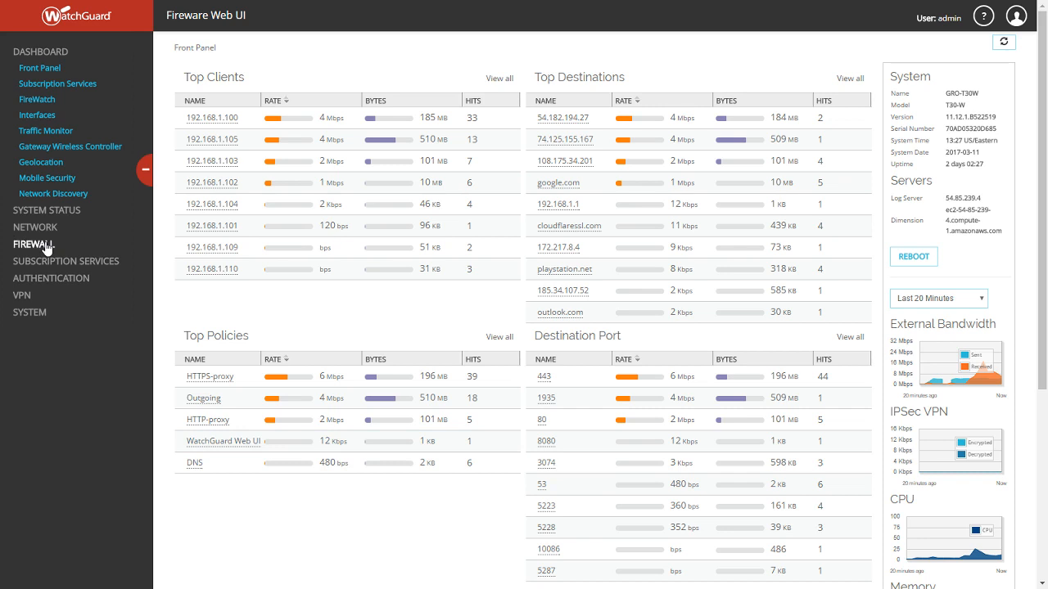
Step: Expand the Firewall section in the left navigation
{"action": "left_click", "coordinate": [32, 246]}
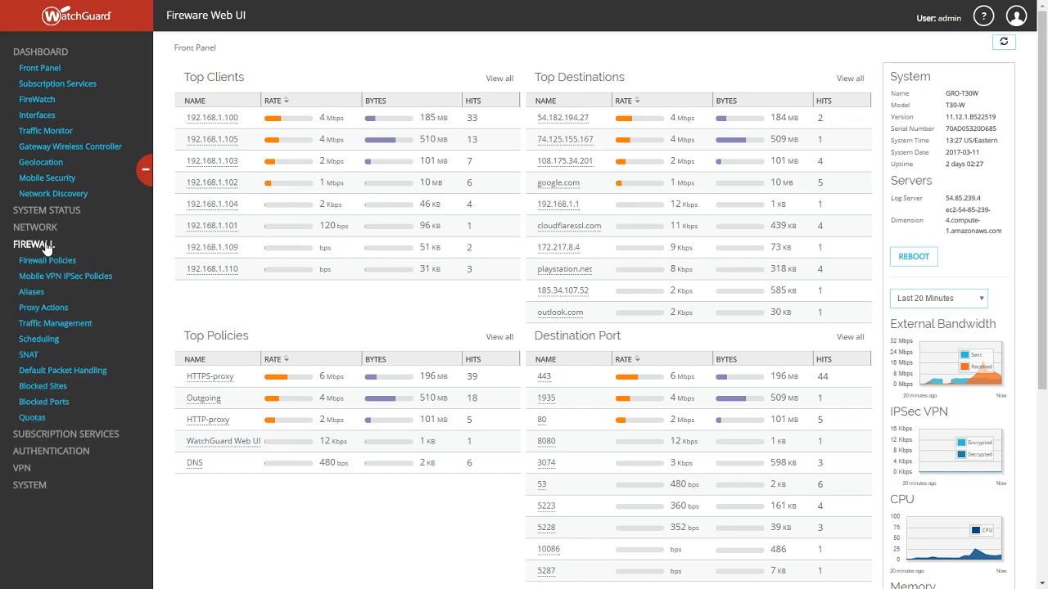
{"action": "mouse_move", "coordinate": [46, 260]}
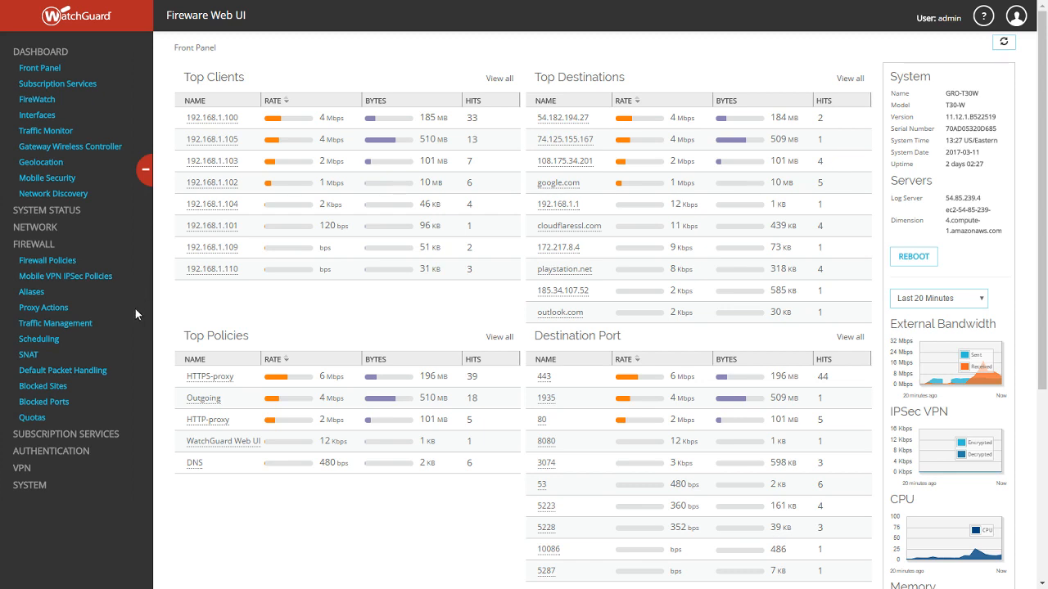
{"action": "mouse_move", "coordinate": [129, 347]}
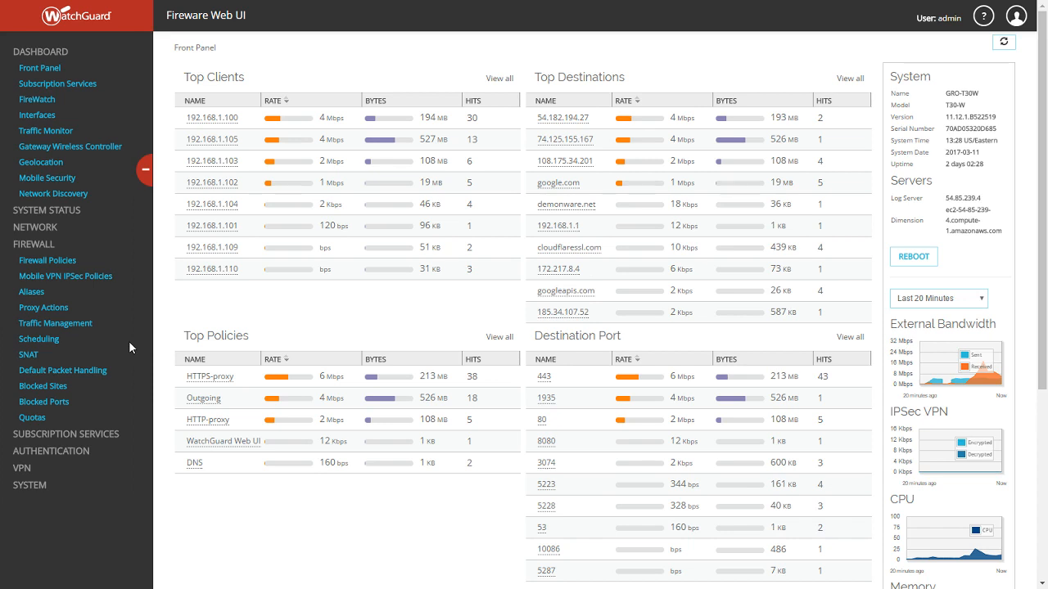
{"action": "mouse_move", "coordinate": [28, 353]}
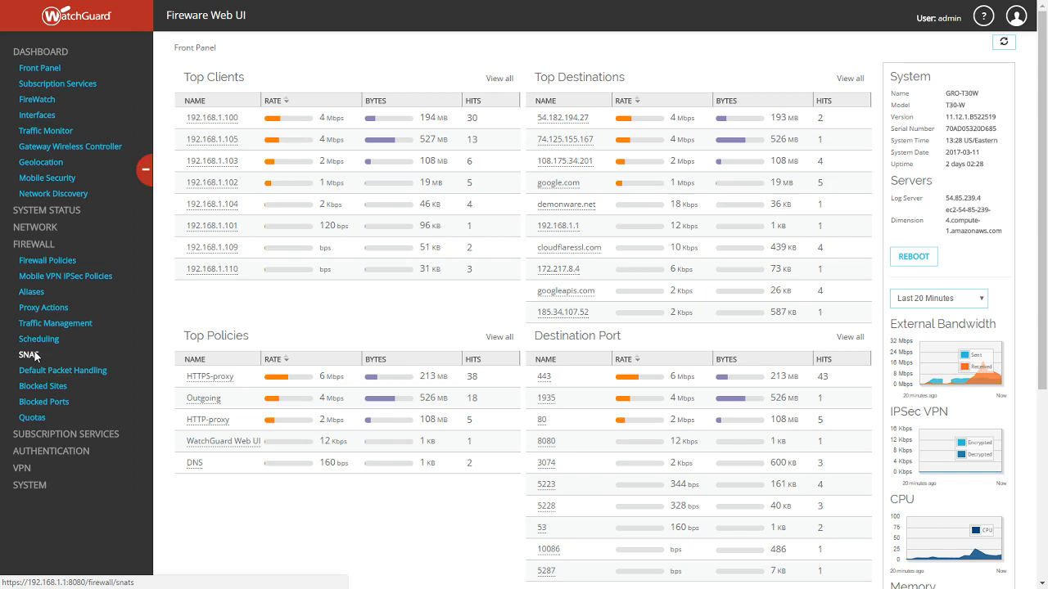
Step: Go to Firewall > SNAT and unlock the page for editing
{"action": "left_click", "coordinate": [30, 356]}
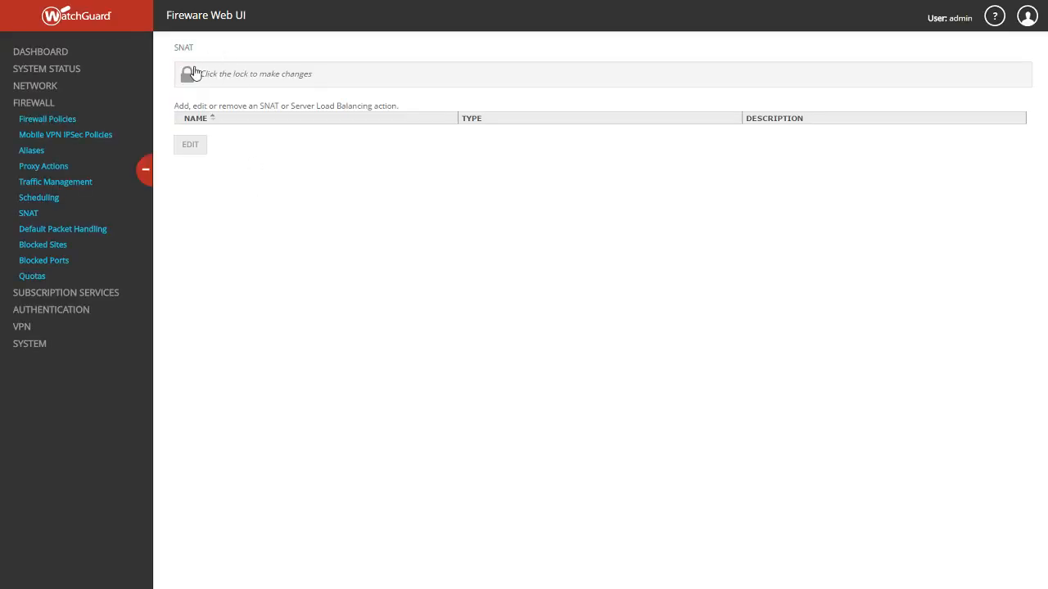
{"action": "left_click", "coordinate": [187, 74]}
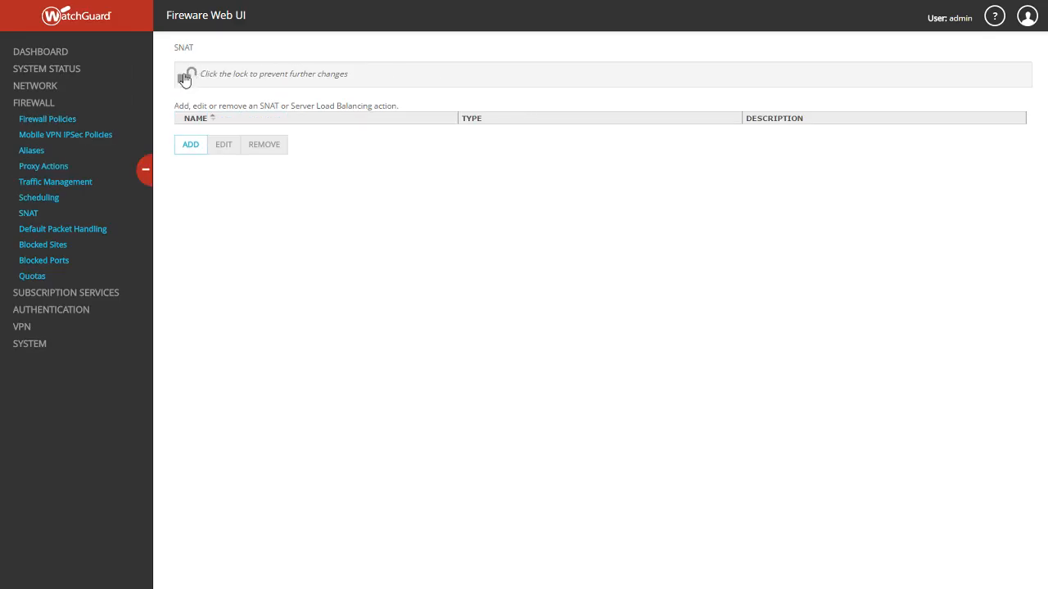
{"action": "left_click", "coordinate": [187, 76]}
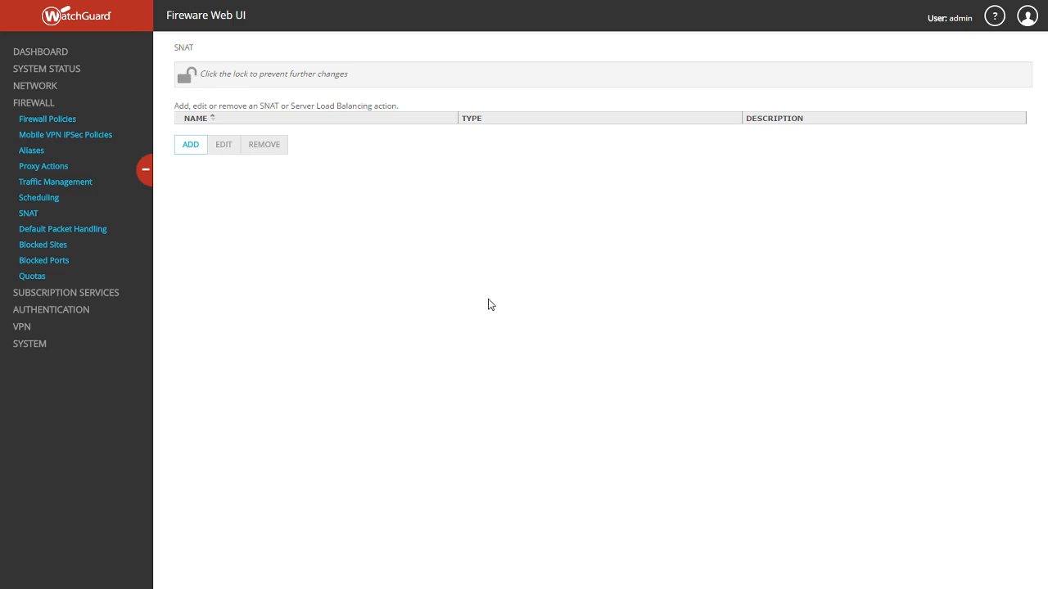
{"action": "mouse_move", "coordinate": [217, 197]}
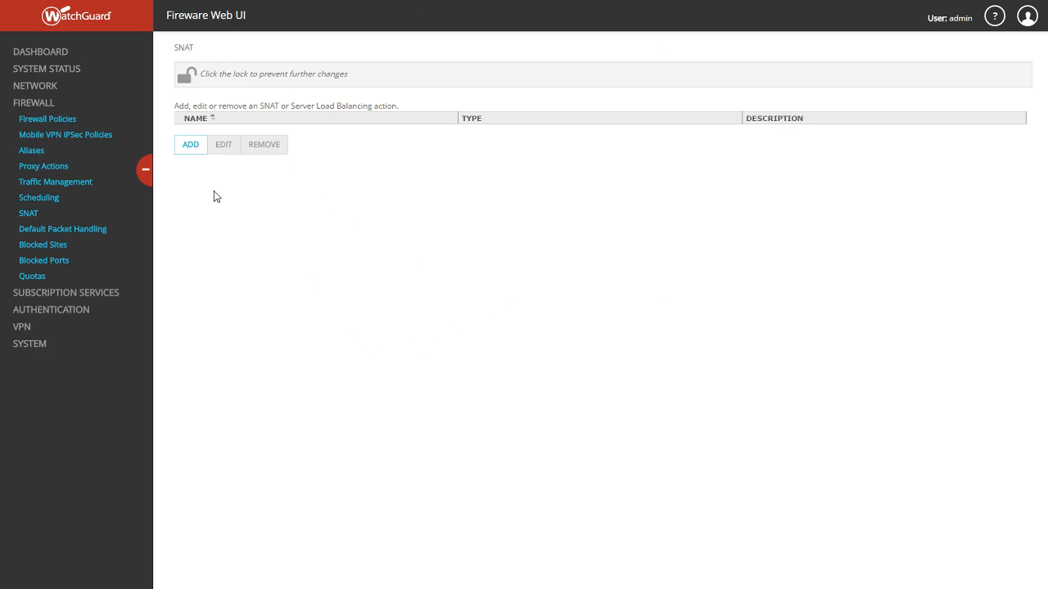
{"action": "left_click", "coordinate": [190, 144]}
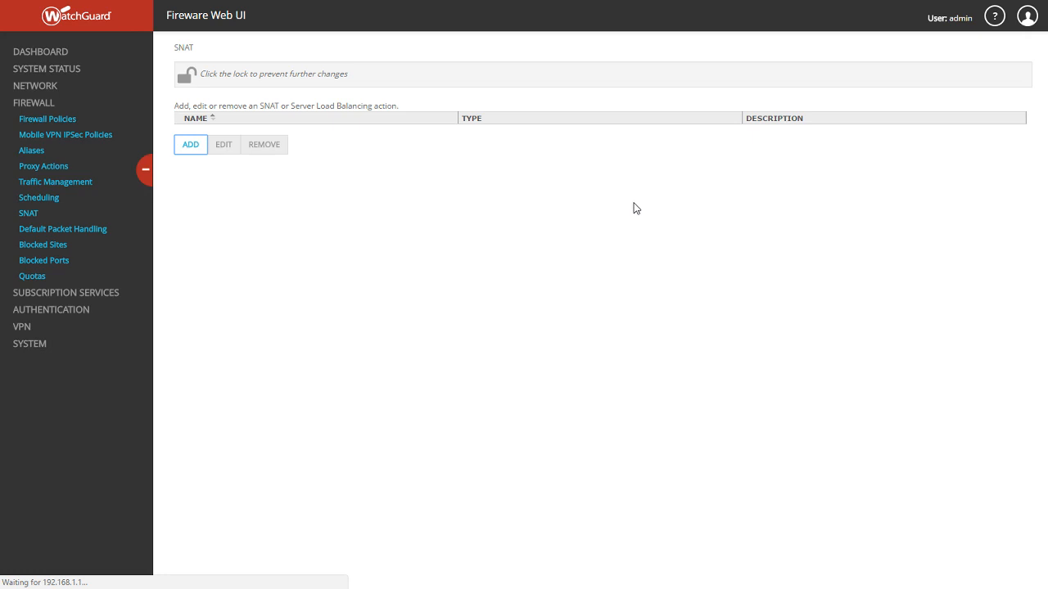
Step: Start a new Static NAT action named Terminal Server and begin adding a member
{"action": "left_click", "coordinate": [190, 144]}
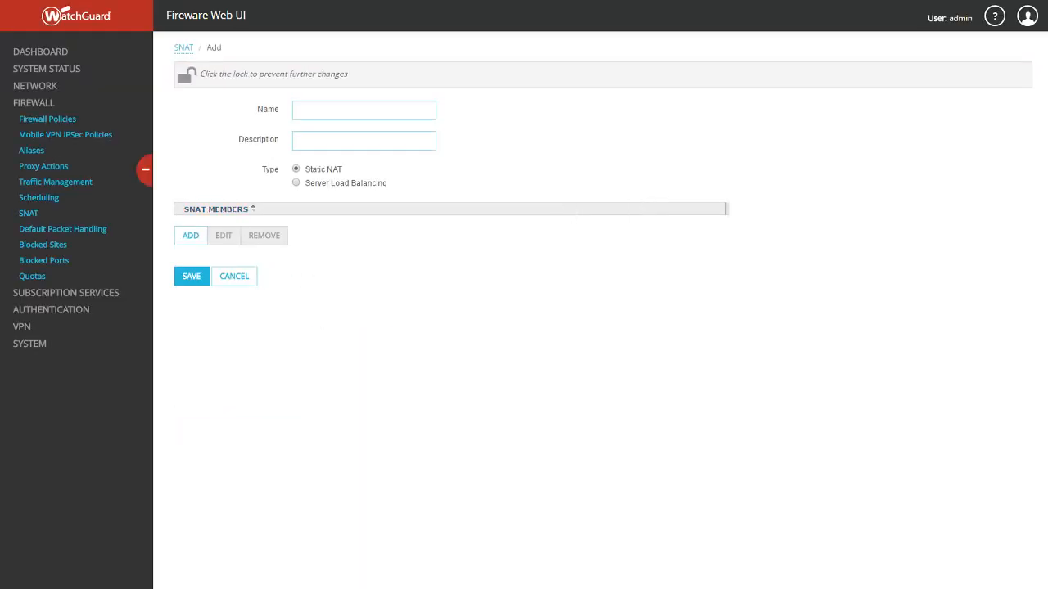
{"action": "left_click", "coordinate": [364, 110]}
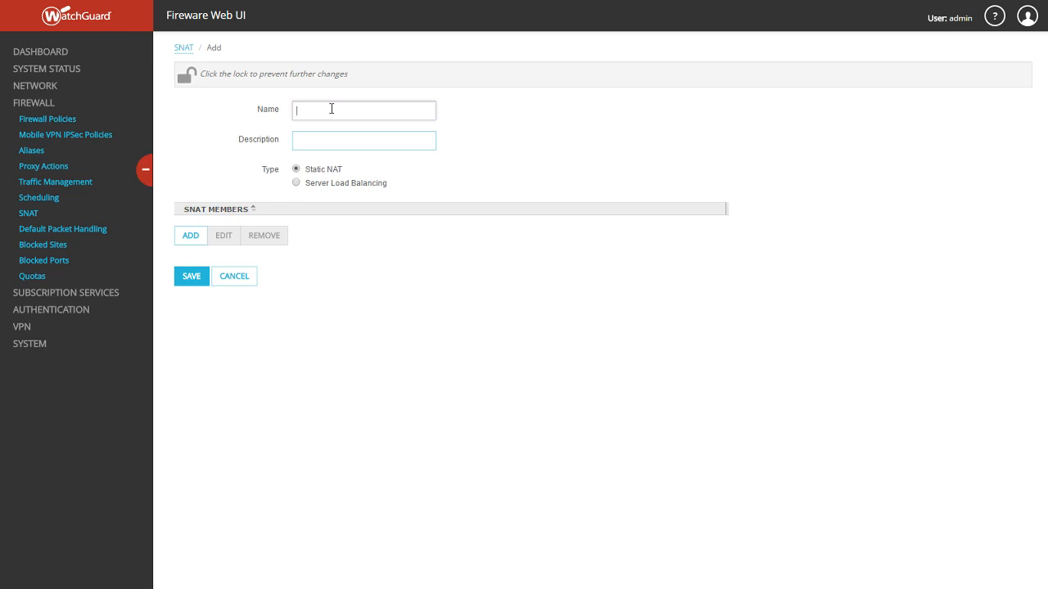
{"action": "type", "text": "TErm"}
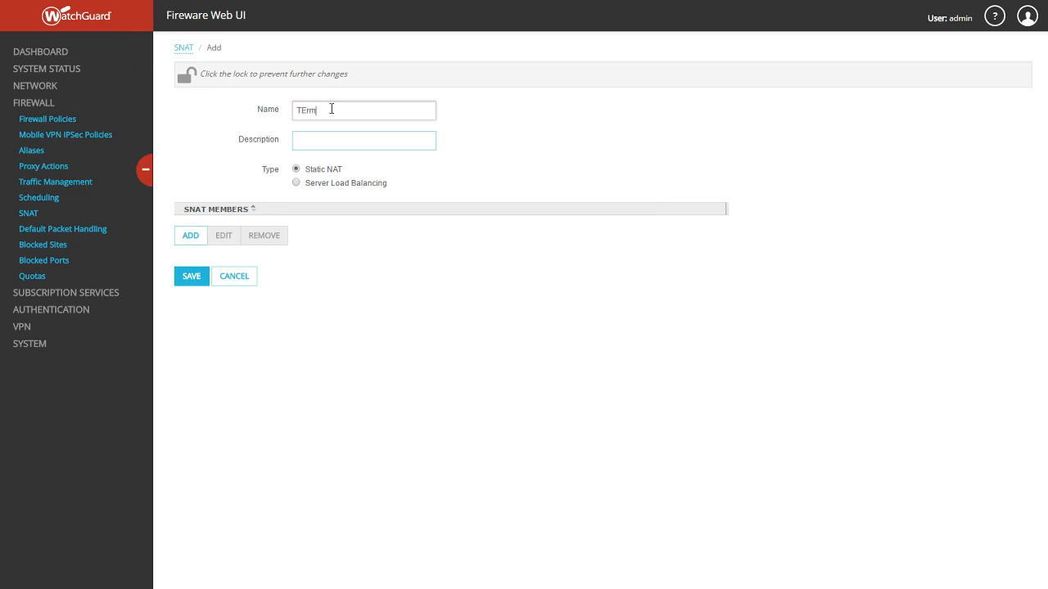
{"action": "key", "text": "BackSpace"}
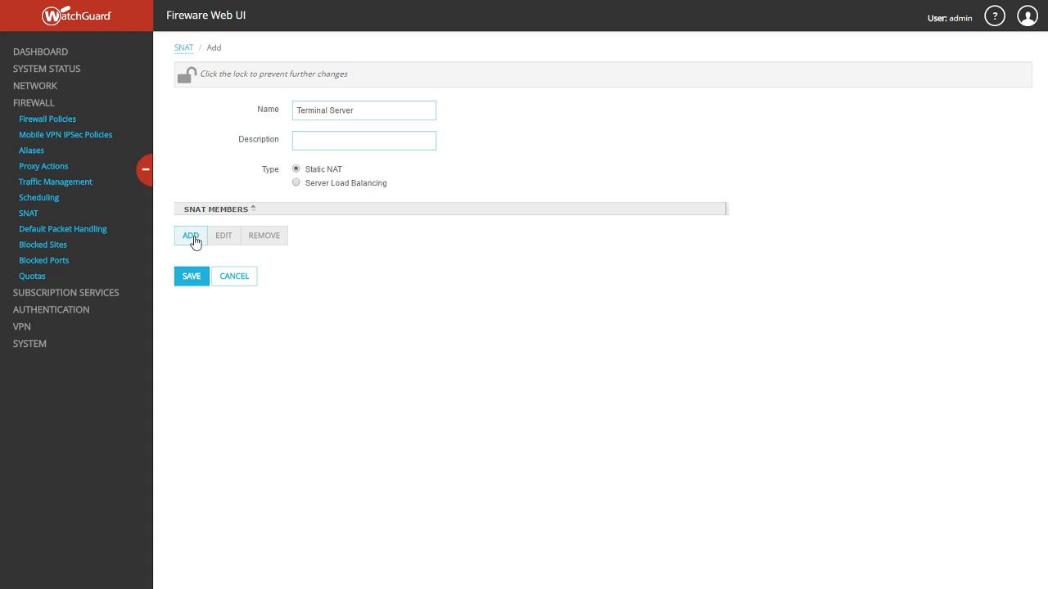
{"action": "left_click", "coordinate": [190, 235]}
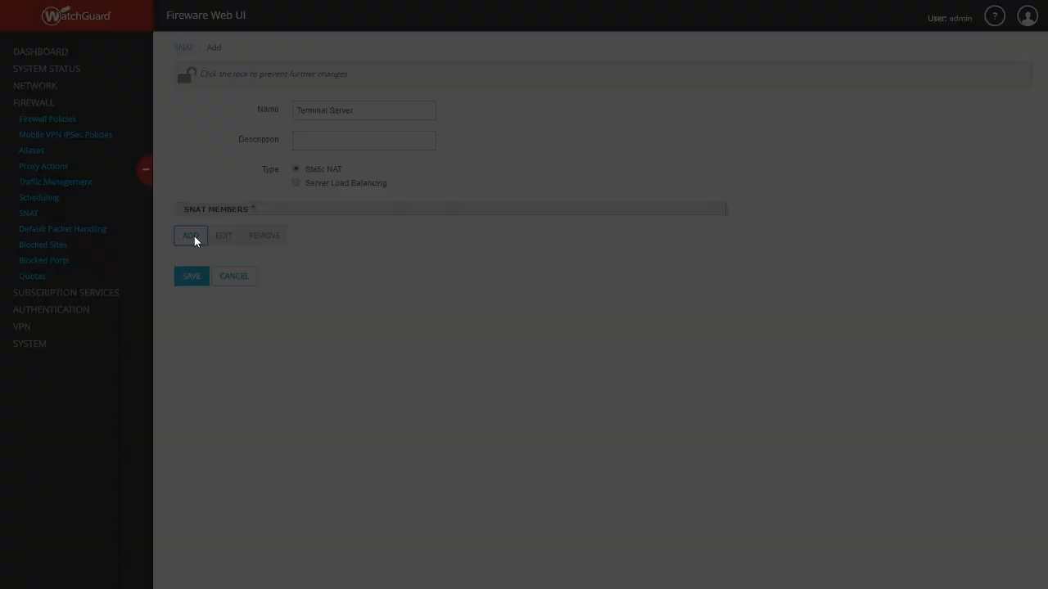
Step: Add a member mapping External to internal IP 192.168.1.3 and confirm it
{"action": "left_click", "coordinate": [190, 236]}
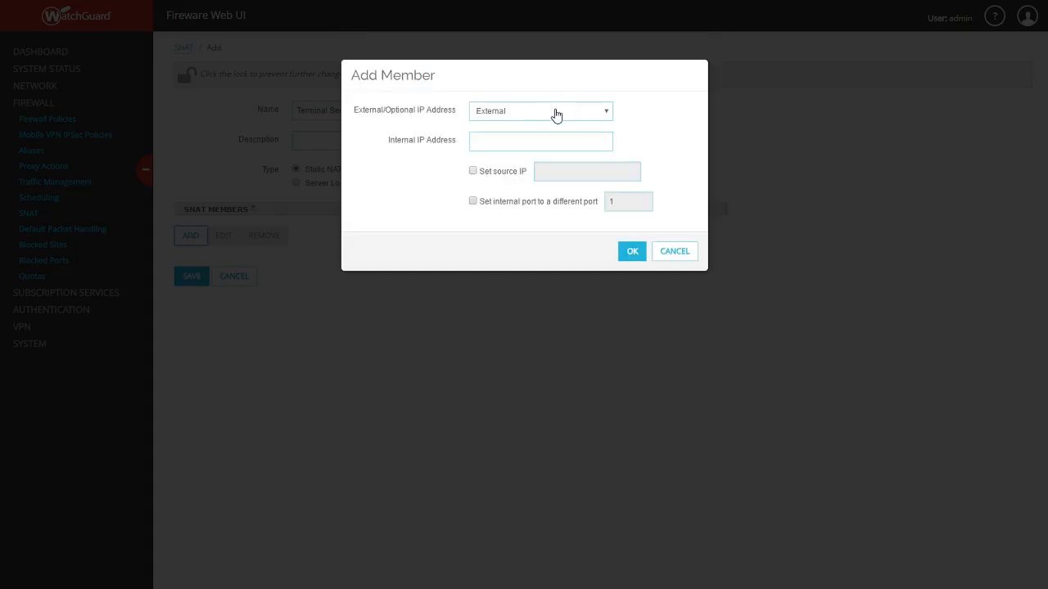
{"action": "left_click", "coordinate": [540, 111]}
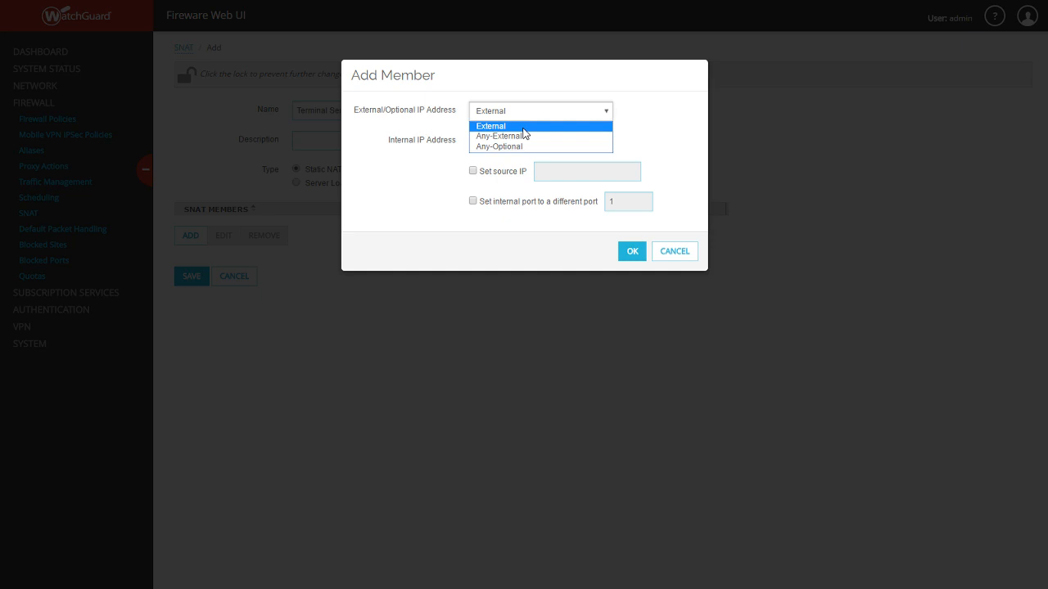
{"action": "left_click", "coordinate": [491, 125]}
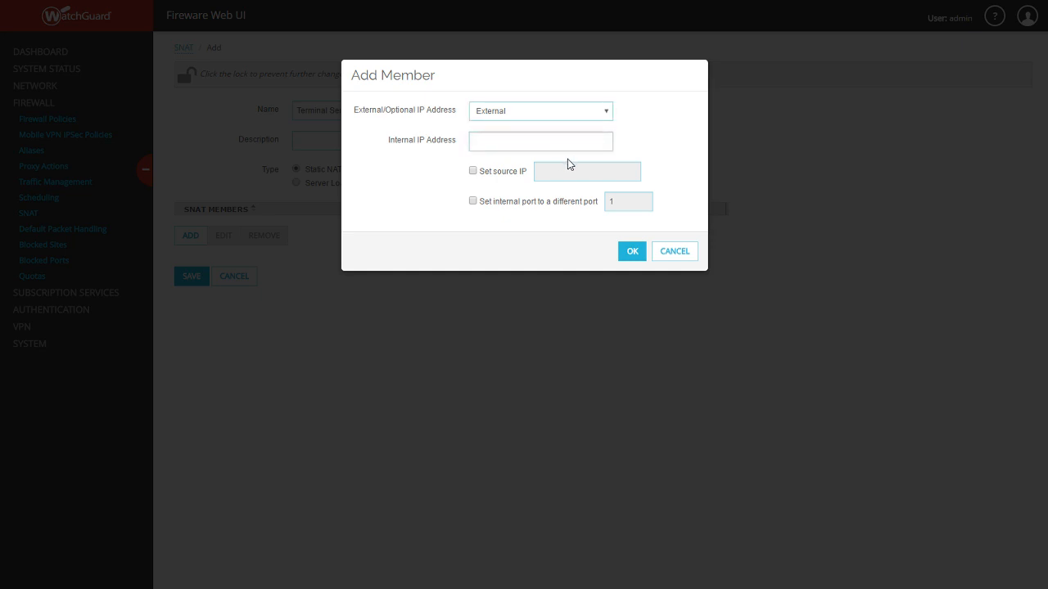
{"action": "type", "text": "1"}
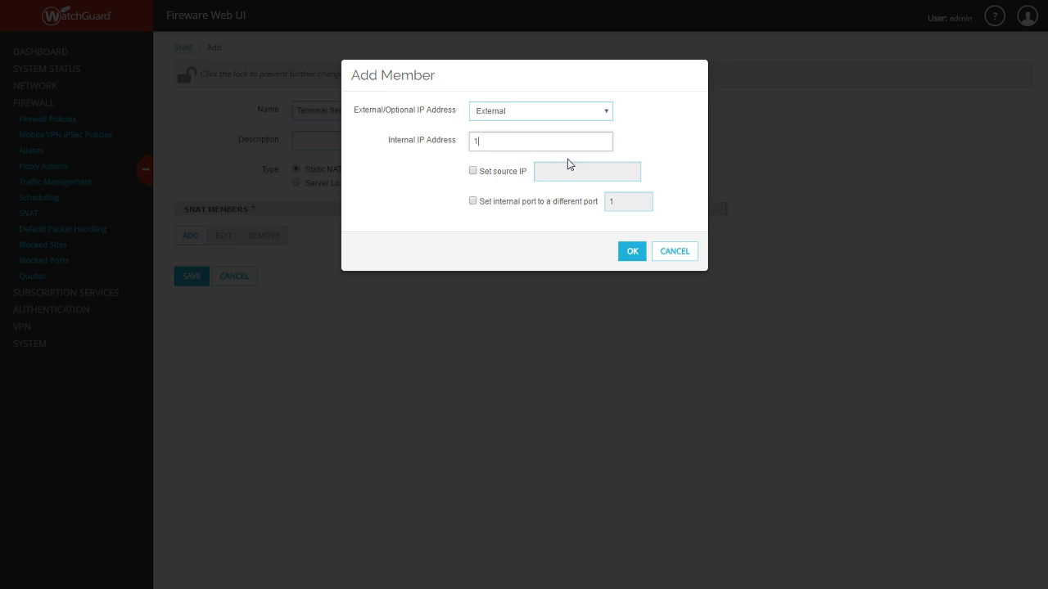
{"action": "type", "text": "92.168.1."}
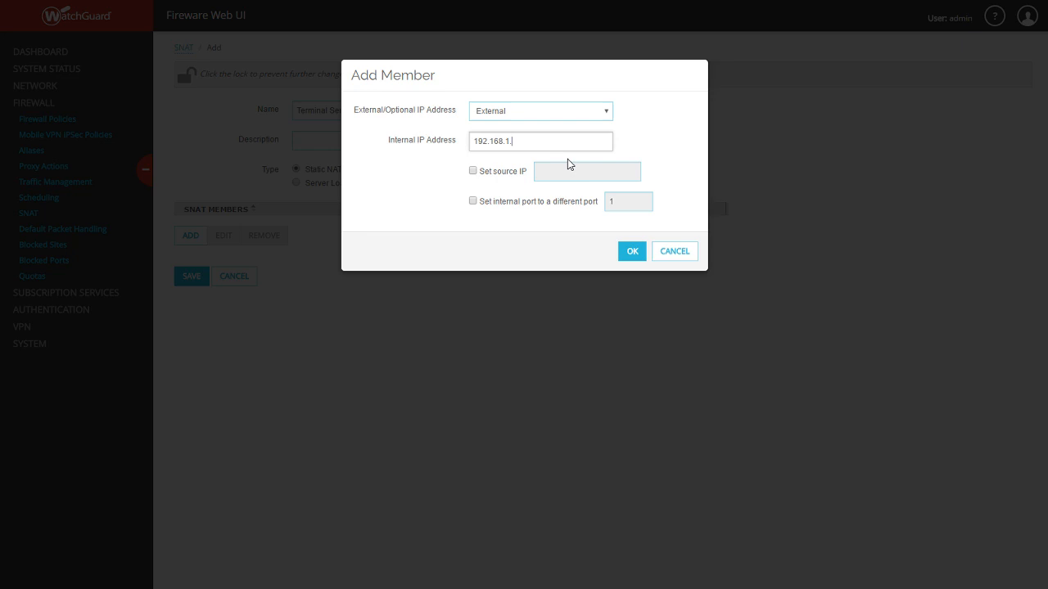
{"action": "type", "text": "3"}
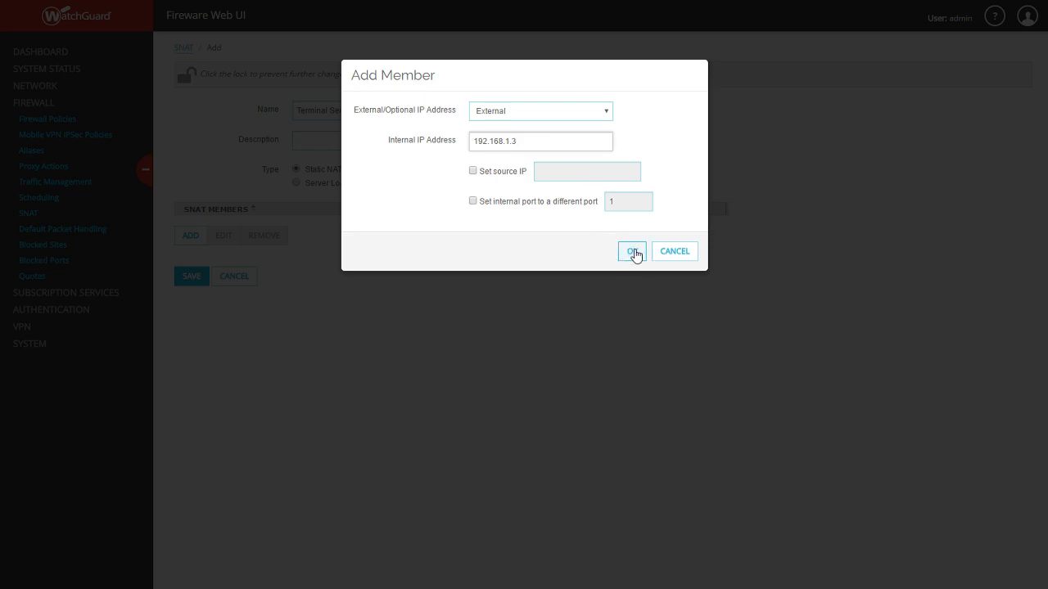
{"action": "left_click", "coordinate": [632, 250]}
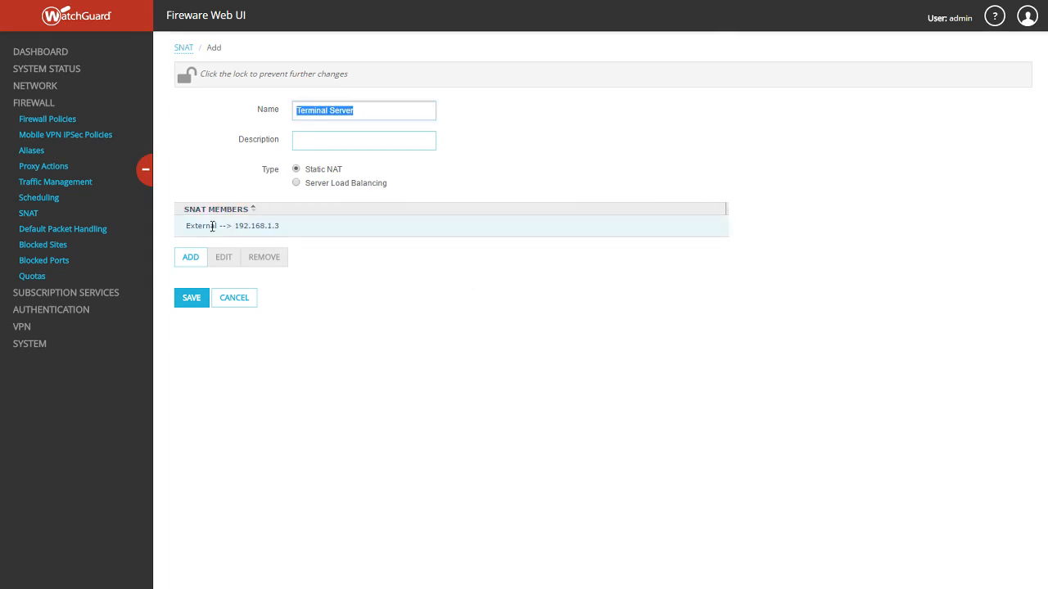
Step: Save the Terminal Server static NAT so it appears in the SNAT list
{"action": "left_click", "coordinate": [232, 226]}
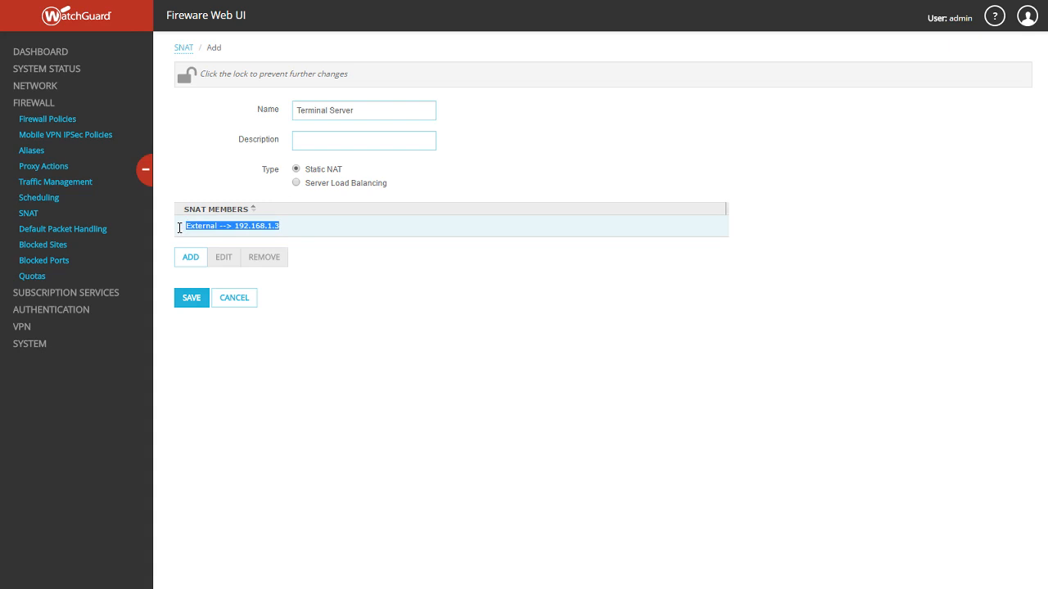
{"action": "left_click", "coordinate": [233, 226]}
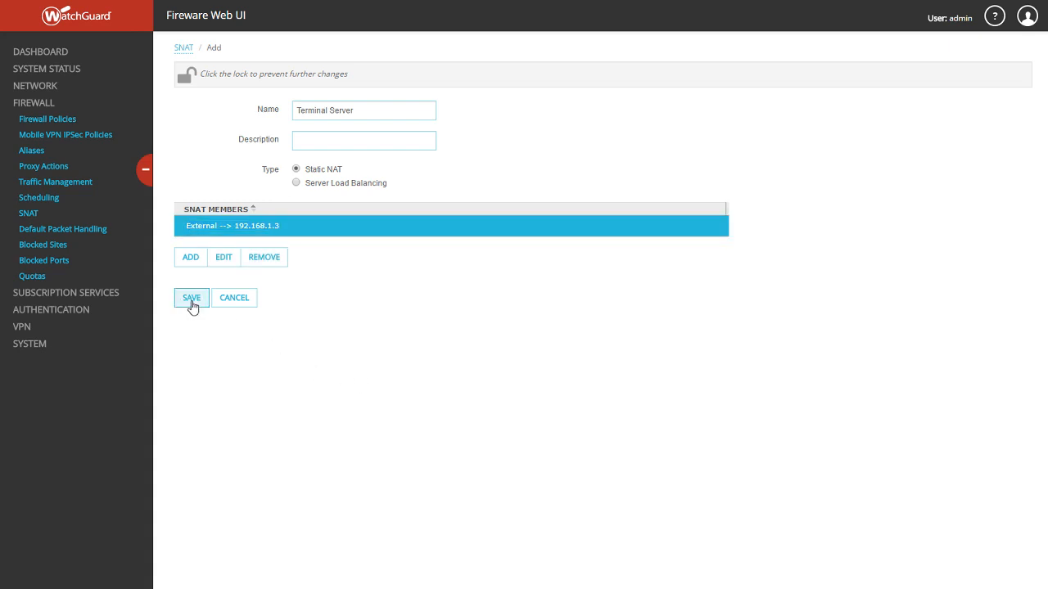
{"action": "left_click", "coordinate": [190, 298]}
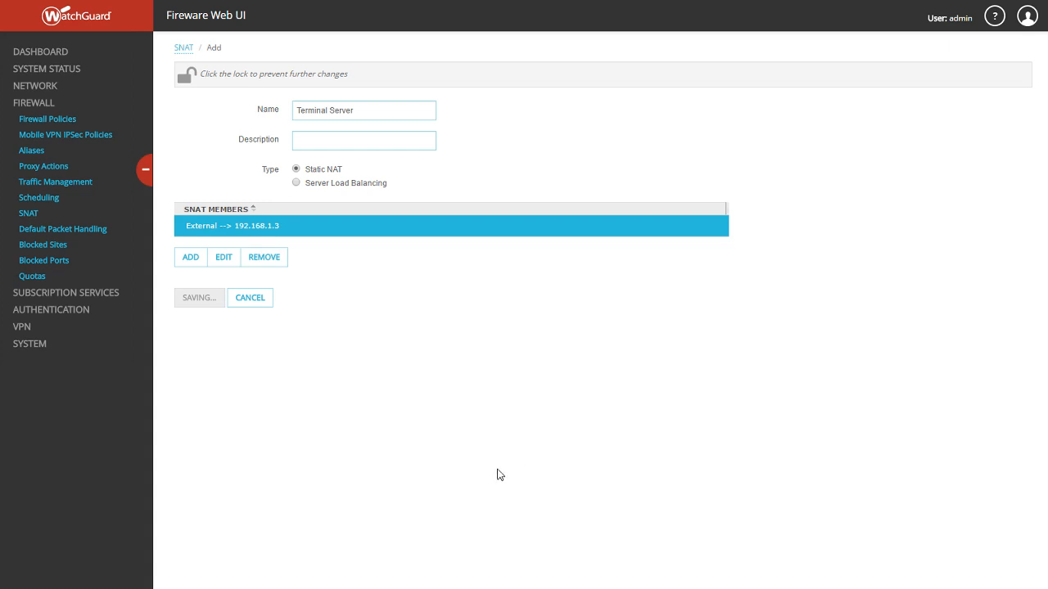
{"action": "left_click", "coordinate": [198, 298]}
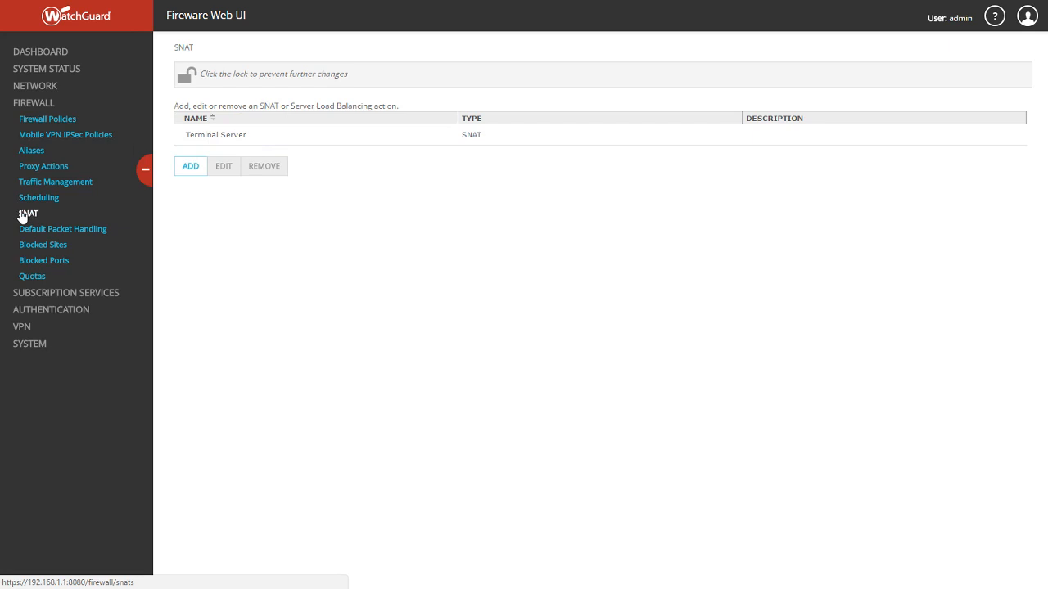
{"action": "mouse_move", "coordinate": [551, 335]}
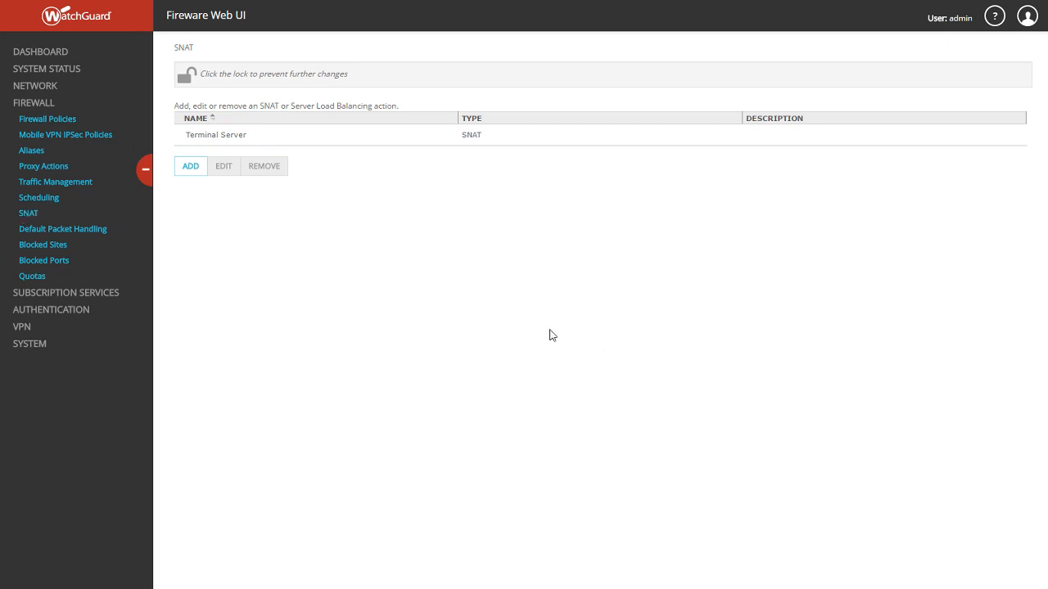
{"action": "mouse_move", "coordinate": [459, 297]}
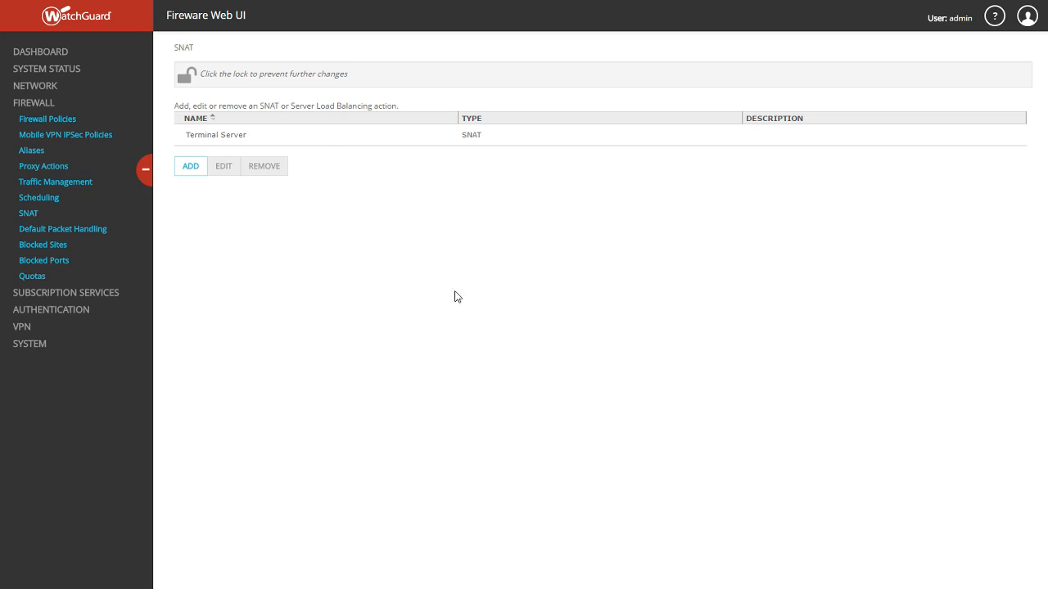
{"action": "mouse_move", "coordinate": [182, 241]}
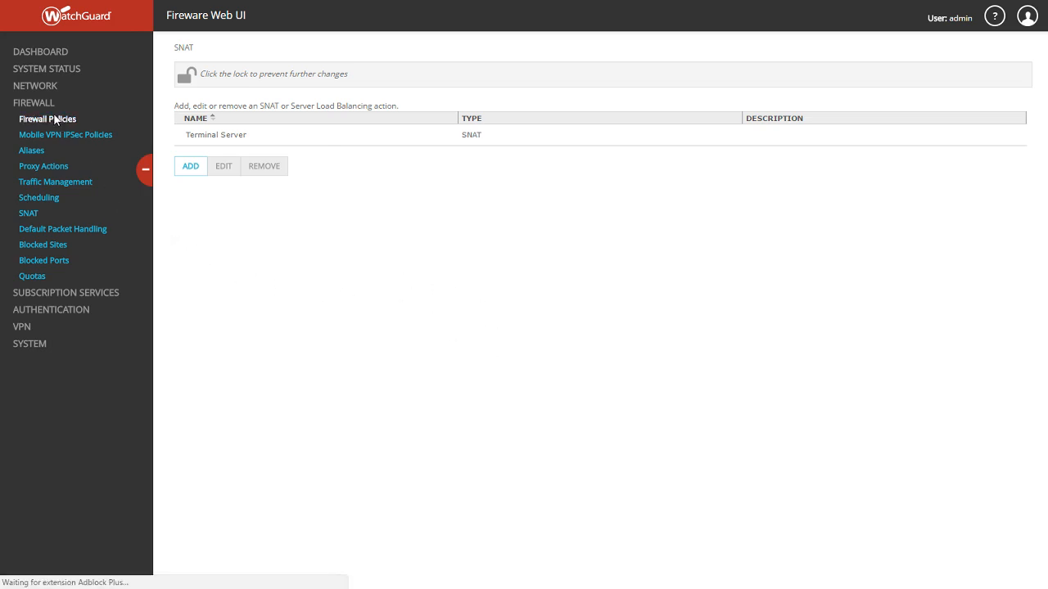
Step: Go to Firewall Policies and start adding a new policy
{"action": "left_click", "coordinate": [46, 118]}
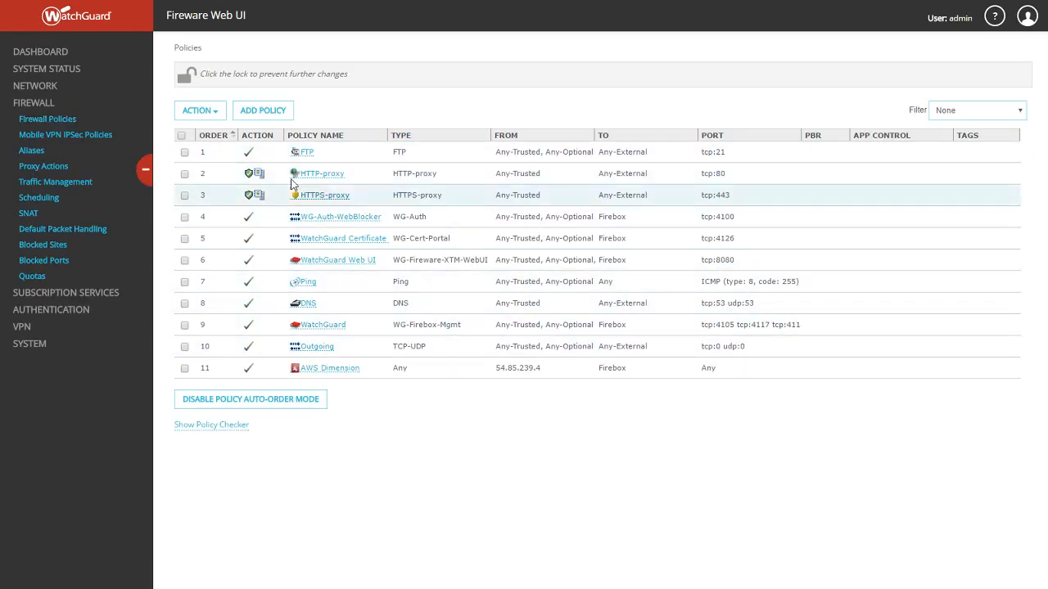
{"action": "mouse_move", "coordinate": [331, 366]}
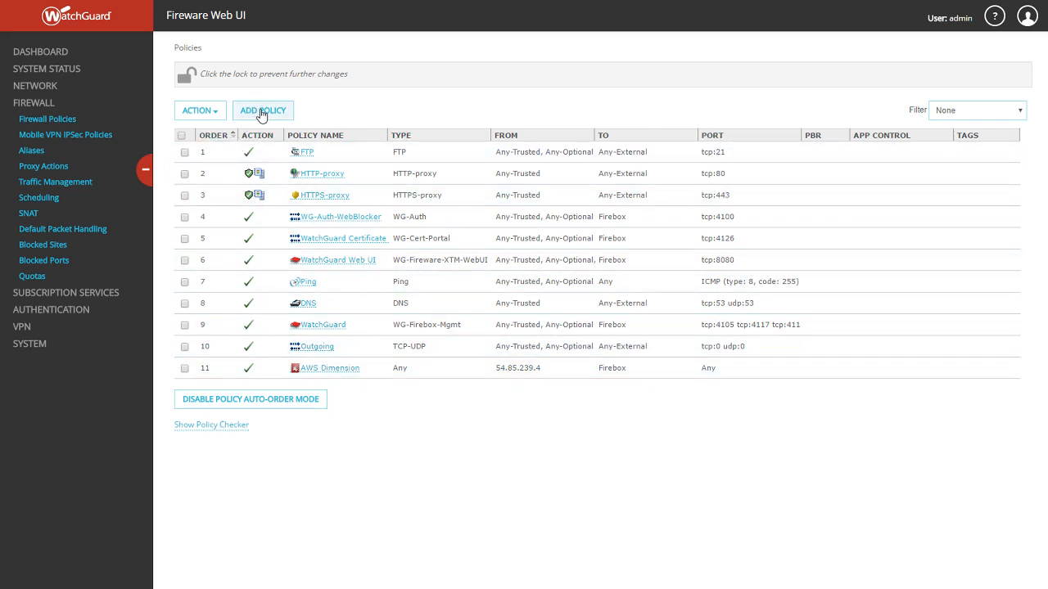
{"action": "left_click", "coordinate": [262, 111]}
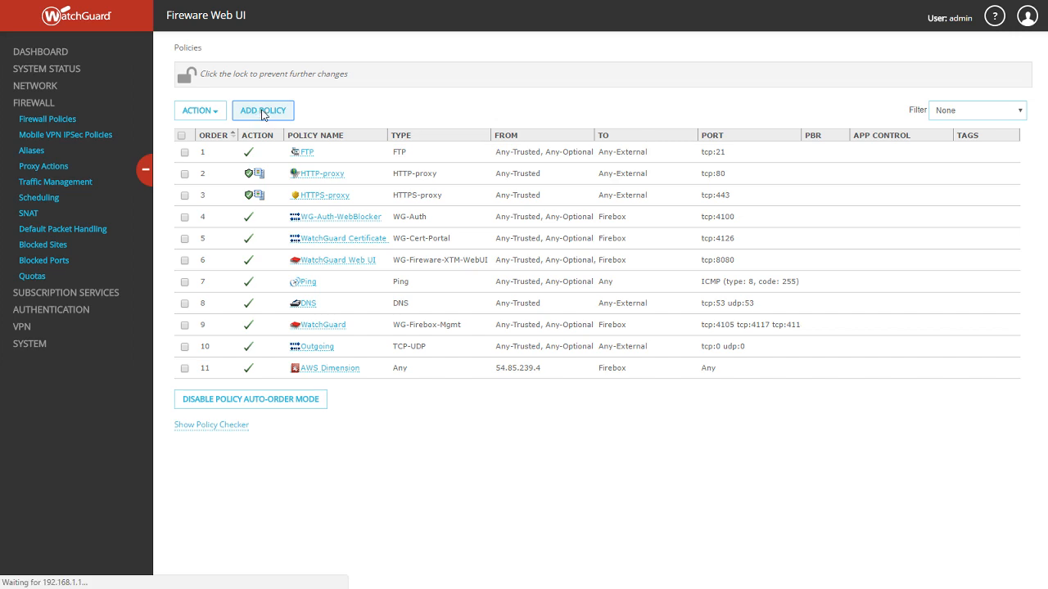
Step: Browse the predefined Packet Filter list on the Add Firewall Policy page without choosing one
{"action": "left_click", "coordinate": [262, 112]}
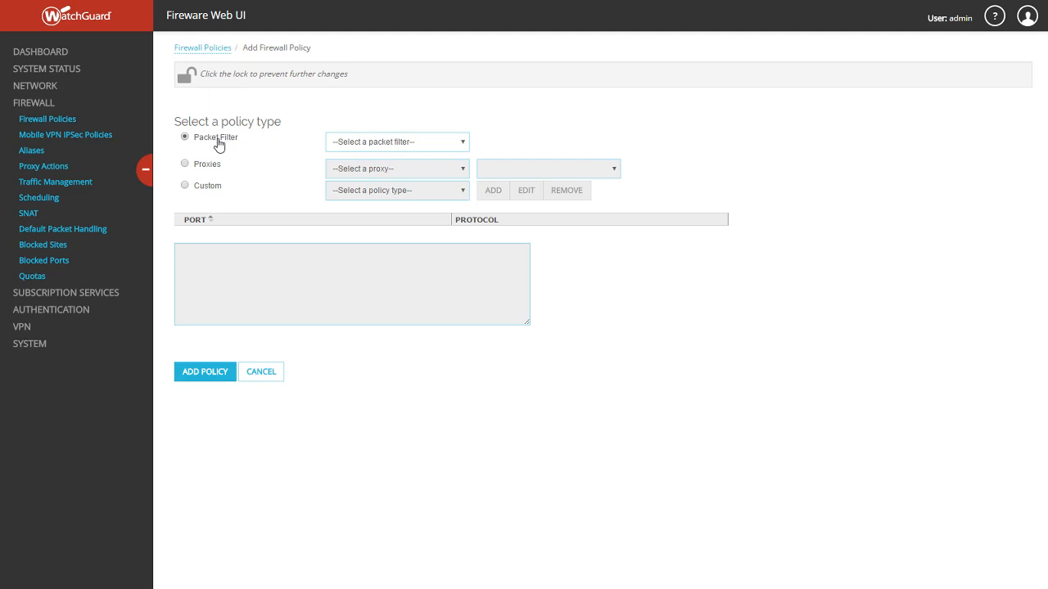
{"action": "mouse_move", "coordinate": [211, 167]}
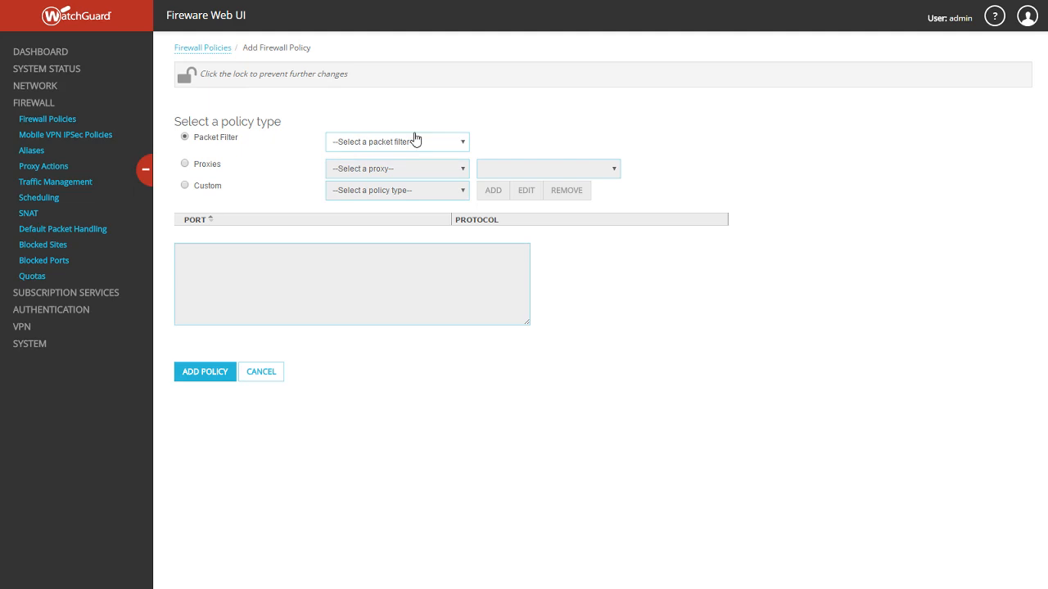
{"action": "left_click", "coordinate": [397, 141]}
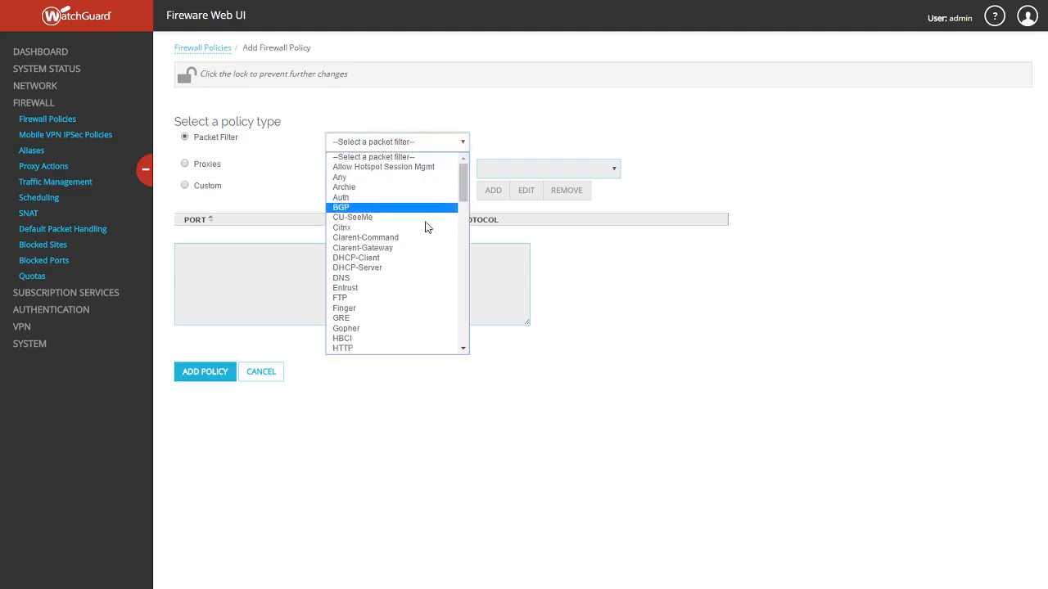
{"action": "mouse_move", "coordinate": [432, 241]}
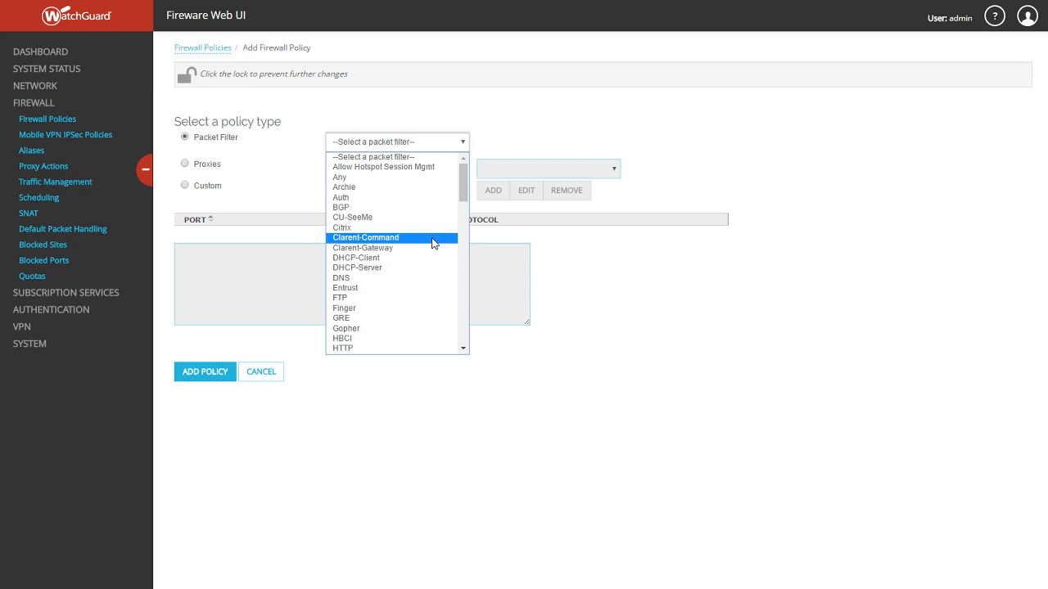
{"action": "scroll", "scroll_direction": "down", "scroll_amount": 3}
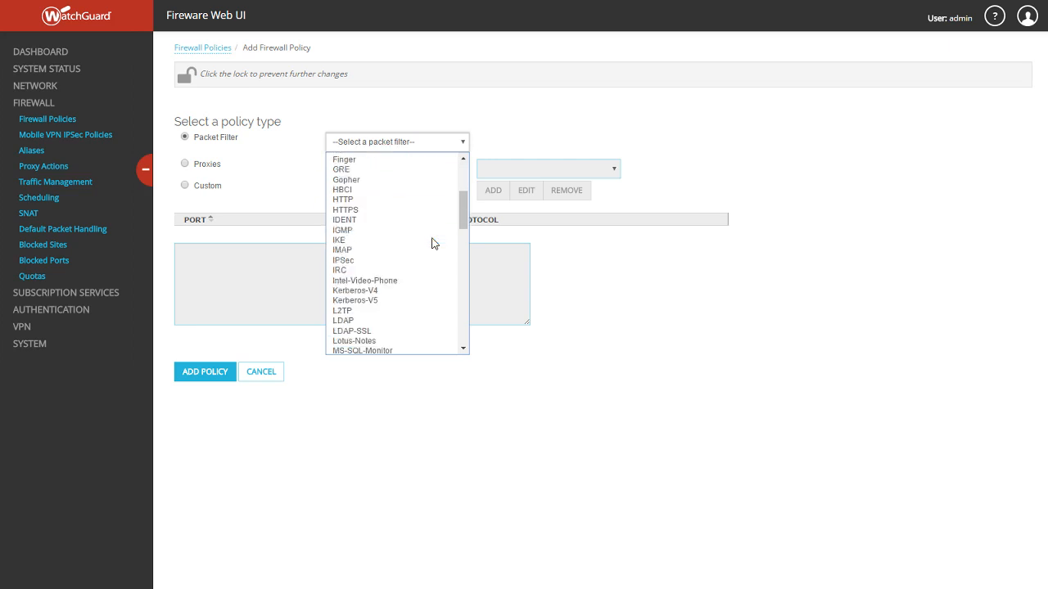
{"action": "scroll", "scroll_direction": "down", "scroll_amount": 3}
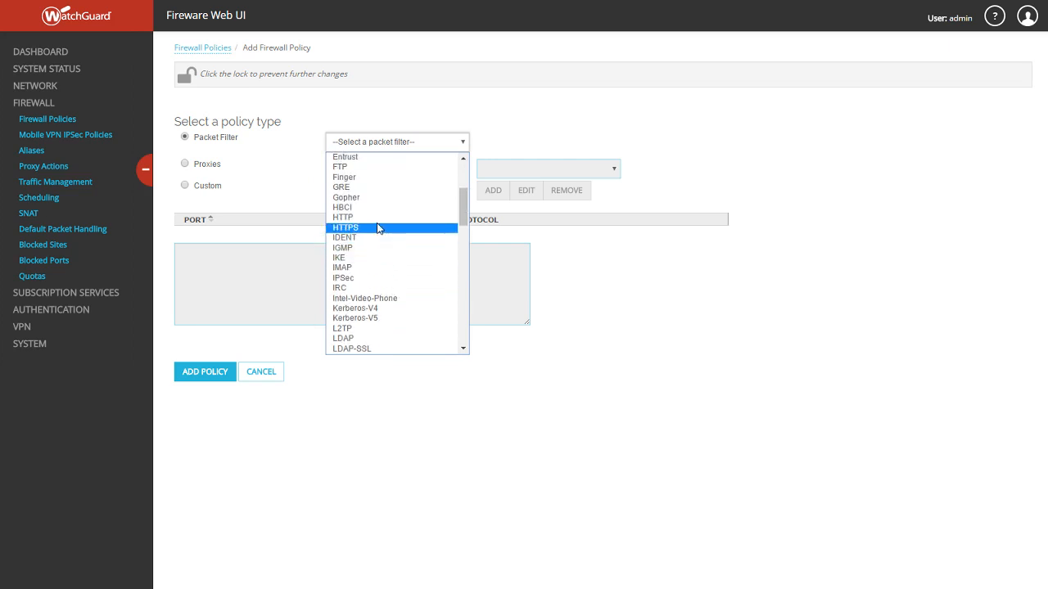
{"action": "mouse_move", "coordinate": [378, 217]}
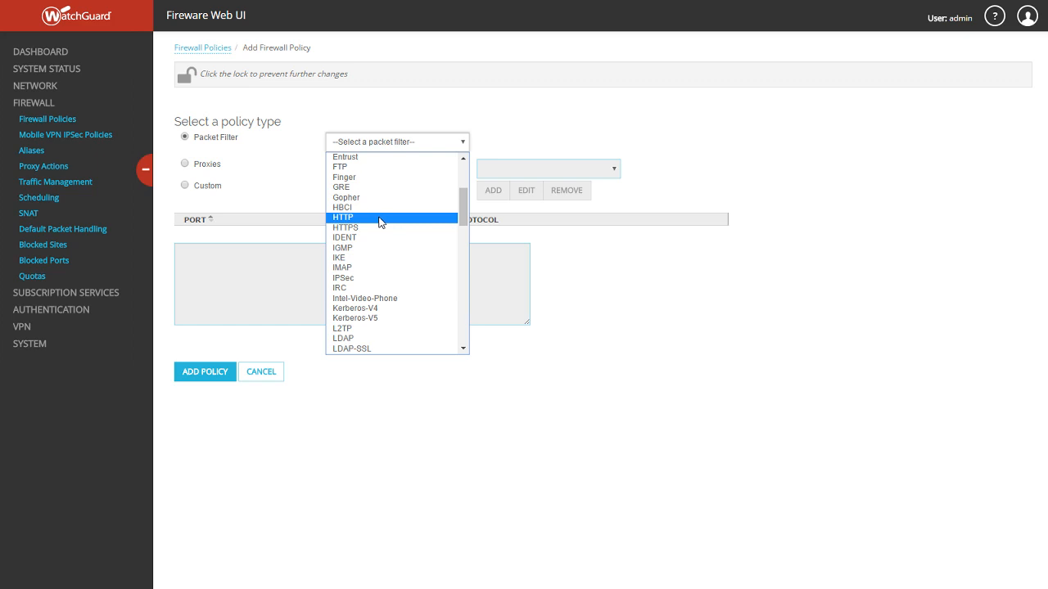
{"action": "left_click", "coordinate": [438, 108]}
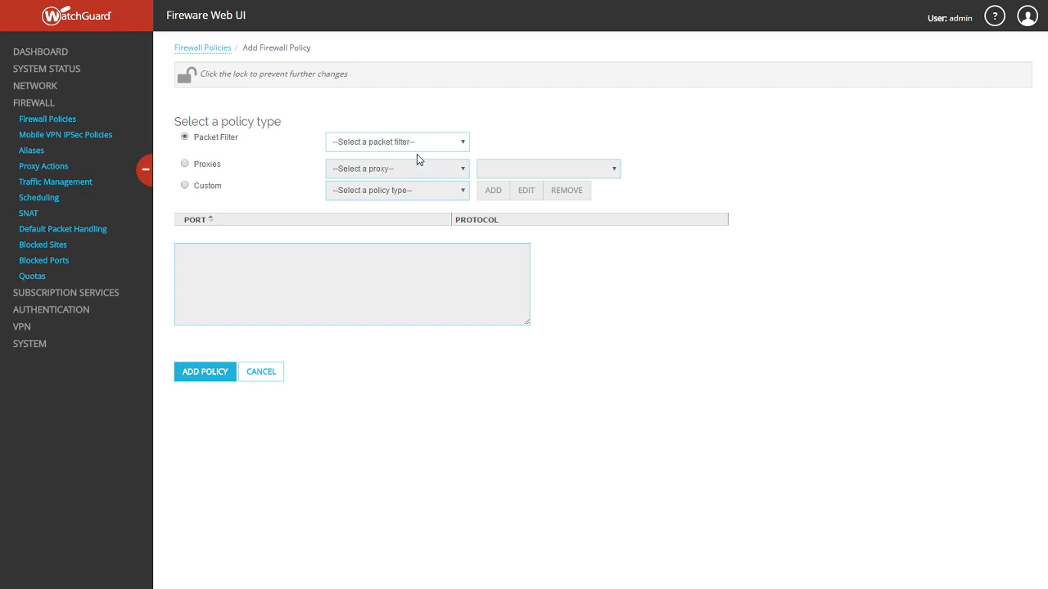
{"action": "left_click", "coordinate": [397, 141]}
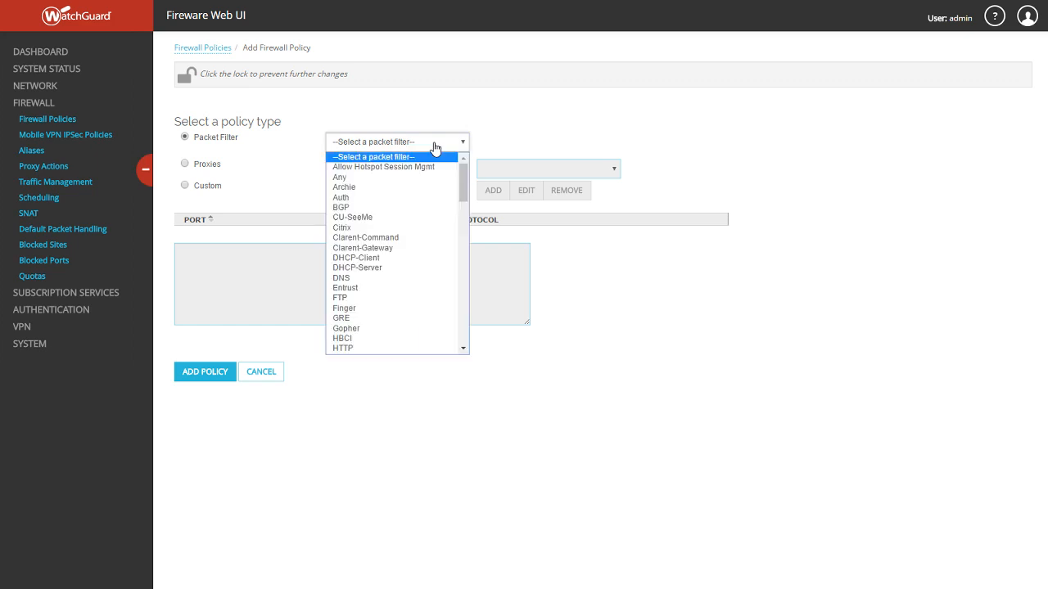
{"action": "scroll", "scroll_direction": "down", "scroll_amount": 3}
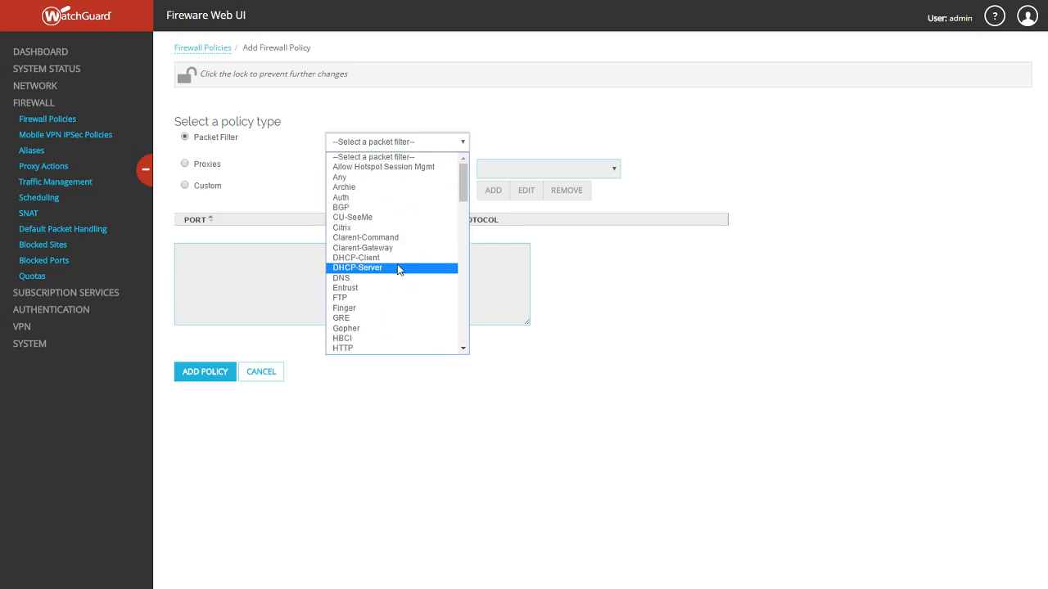
{"action": "scroll", "scroll_direction": "down", "scroll_amount": 3}
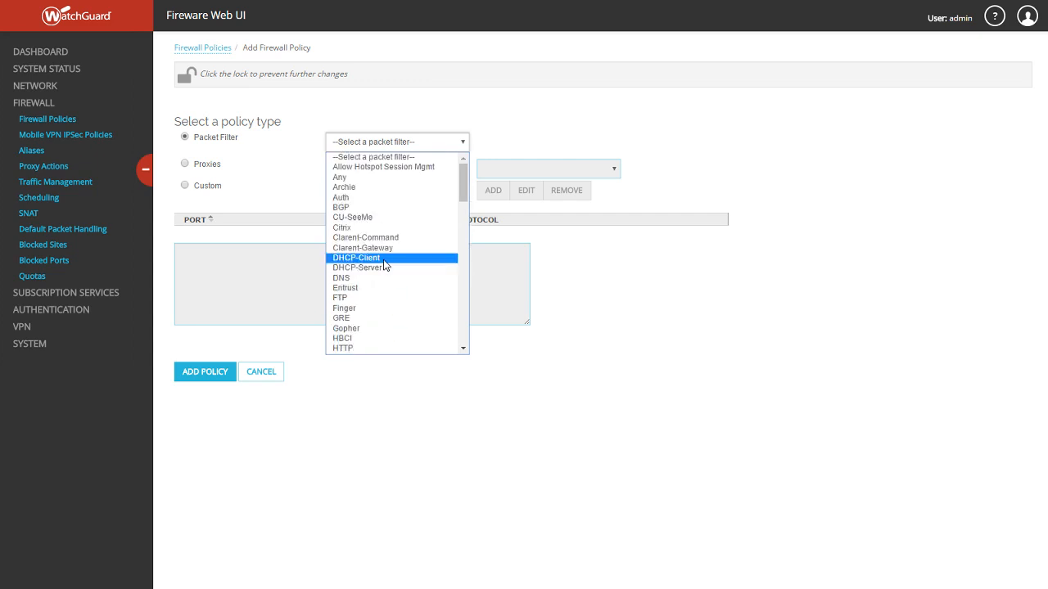
{"action": "mouse_move", "coordinate": [384, 167]}
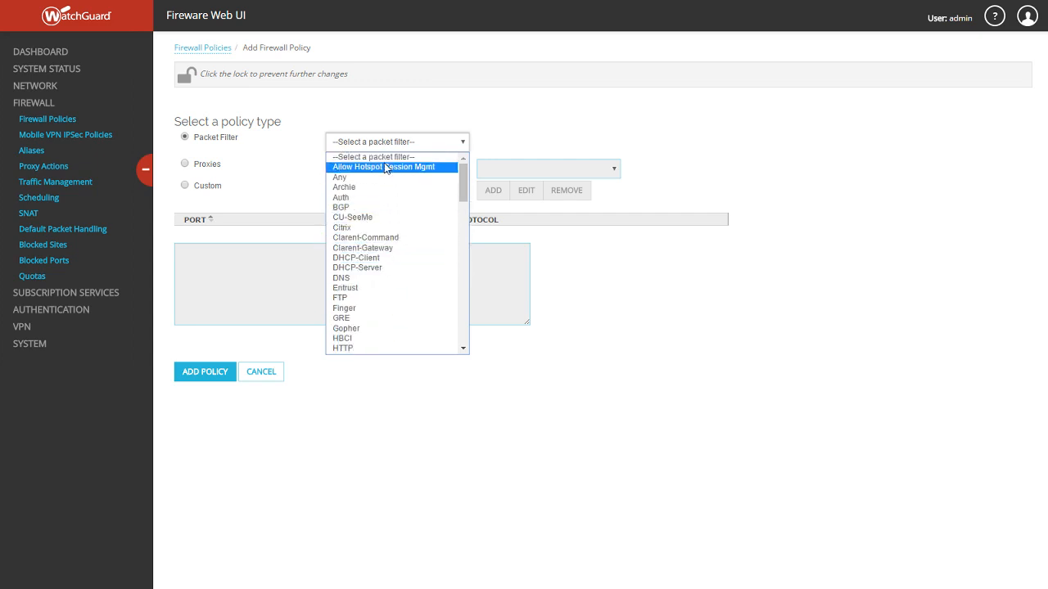
{"action": "mouse_move", "coordinate": [344, 308]}
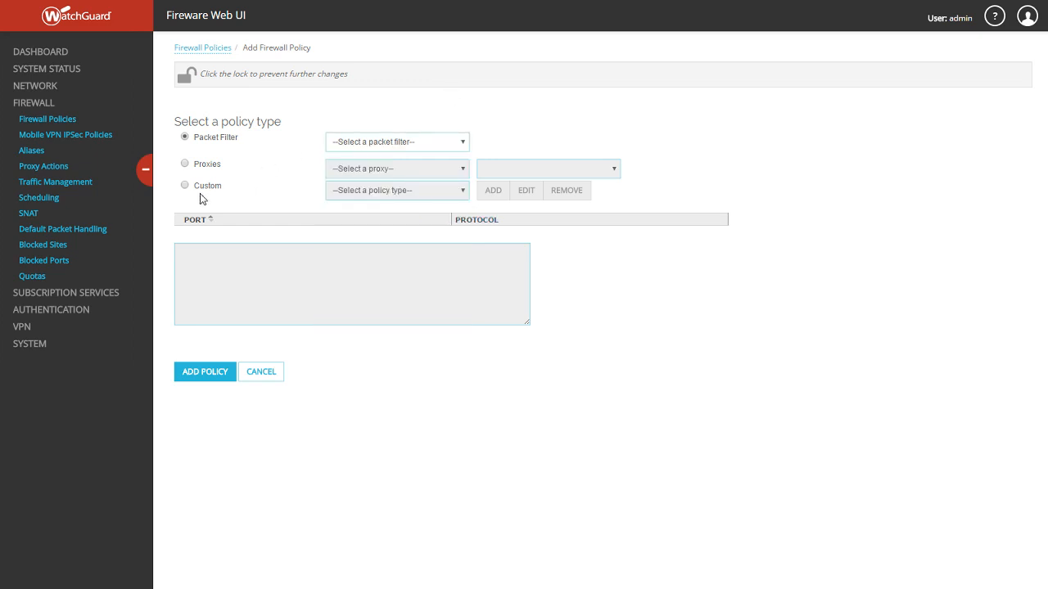
Step: Choose the Custom policy type and start a new policy template
{"action": "left_click", "coordinate": [184, 185]}
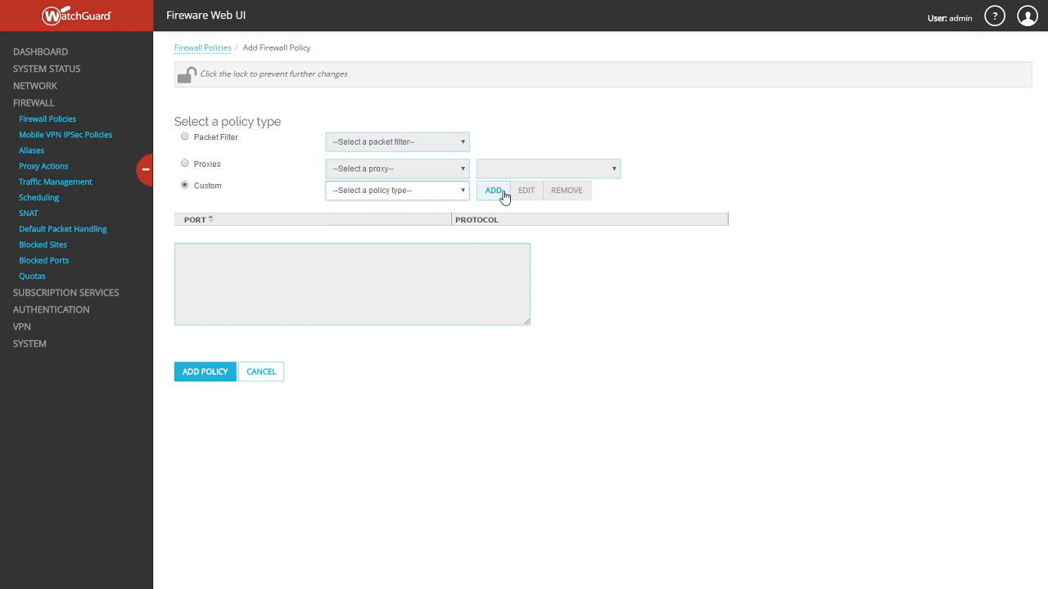
{"action": "left_click", "coordinate": [493, 190]}
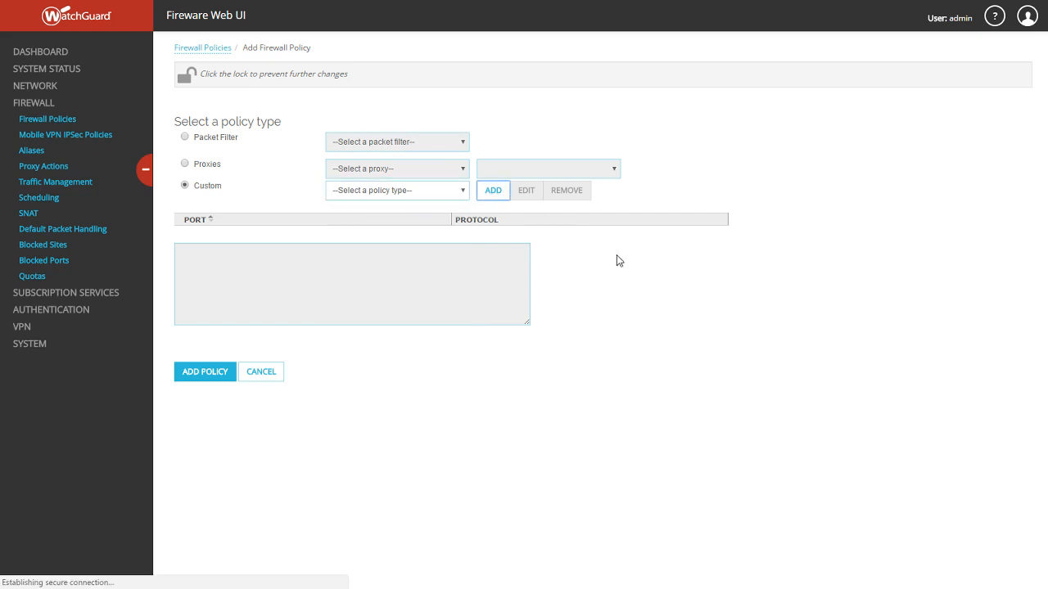
{"action": "left_click", "coordinate": [493, 190]}
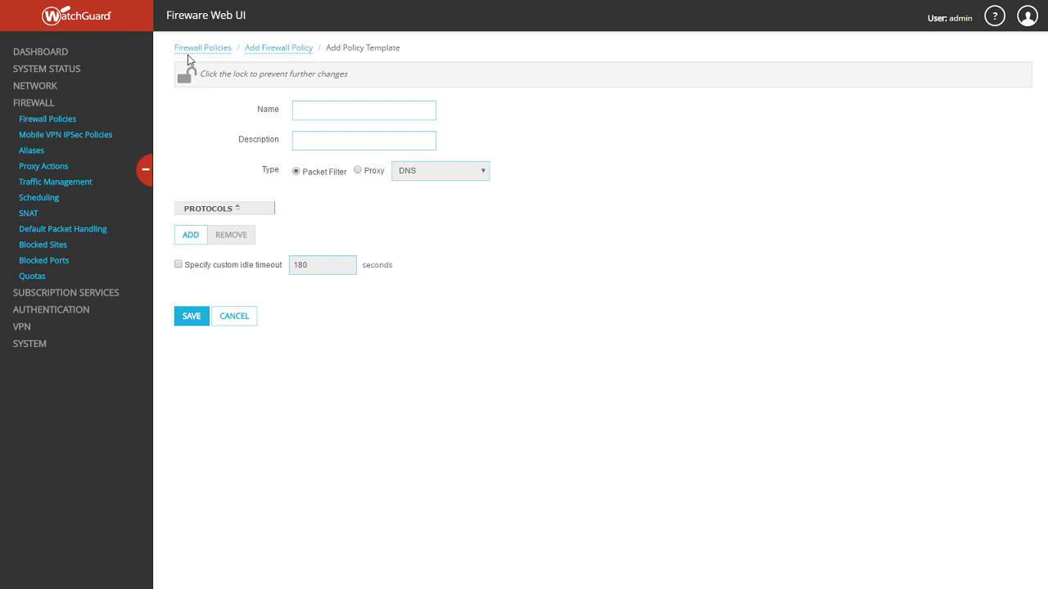
Step: Name the new policy template 'Terminal Server'
{"action": "left_click", "coordinate": [363, 111]}
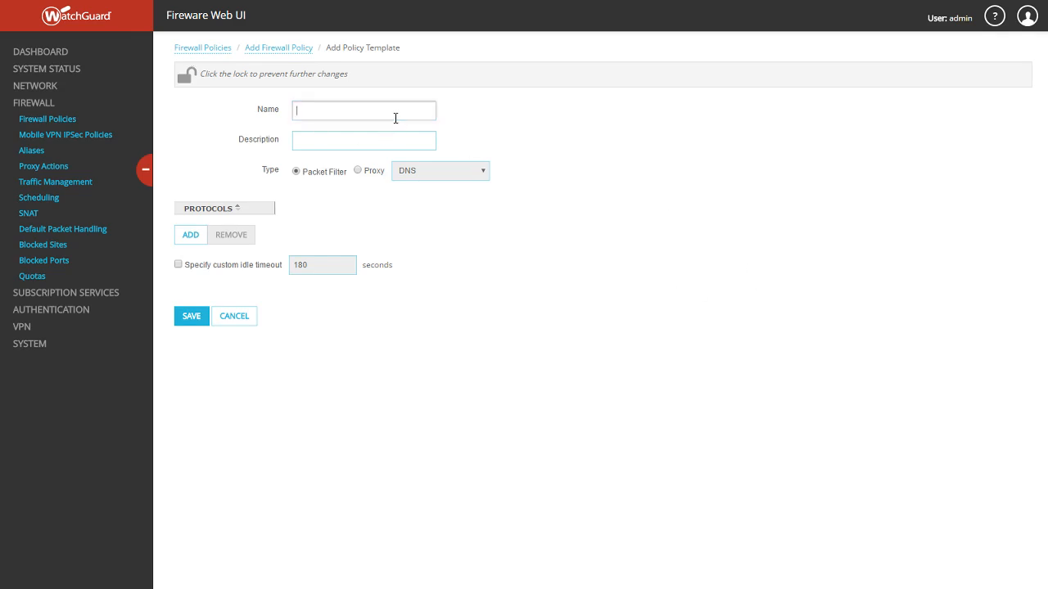
{"action": "type", "text": "Terminal"}
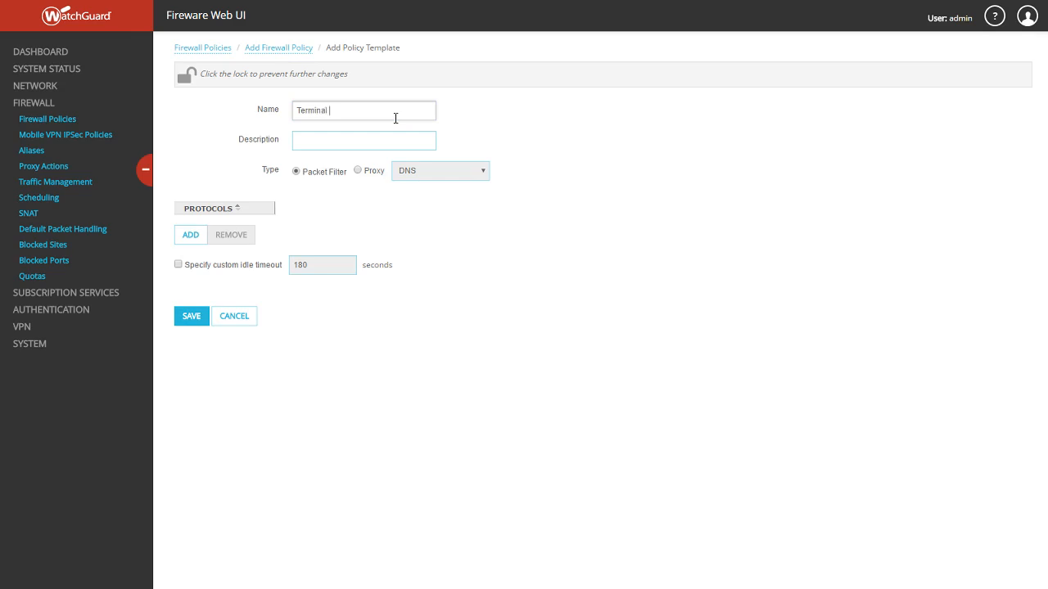
{"action": "type", "text": "Server"}
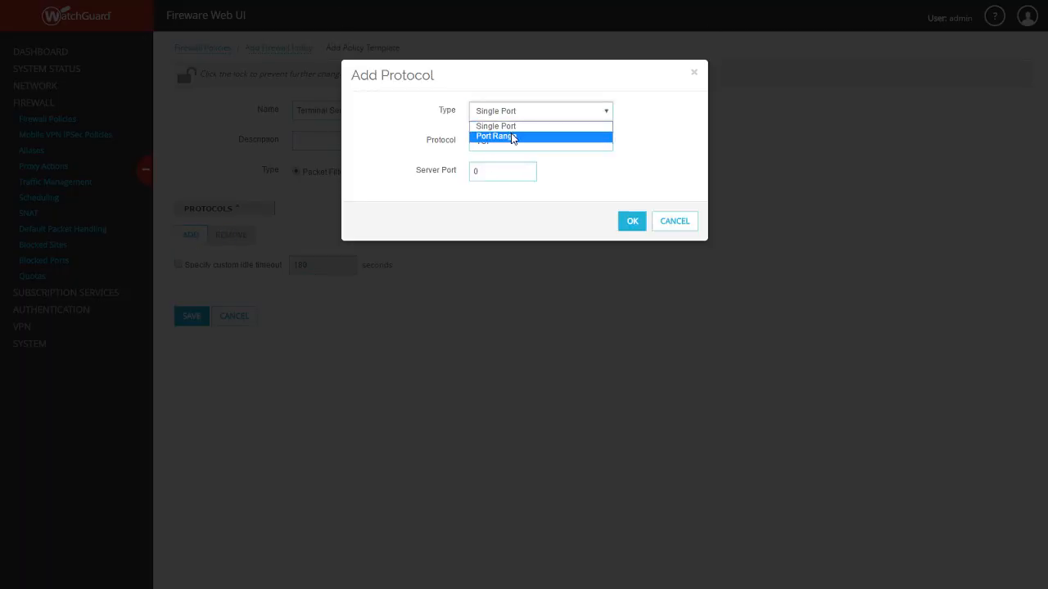
Step: Add a single-port TCP protocol with server port 3396 to the template
{"action": "left_click", "coordinate": [494, 124]}
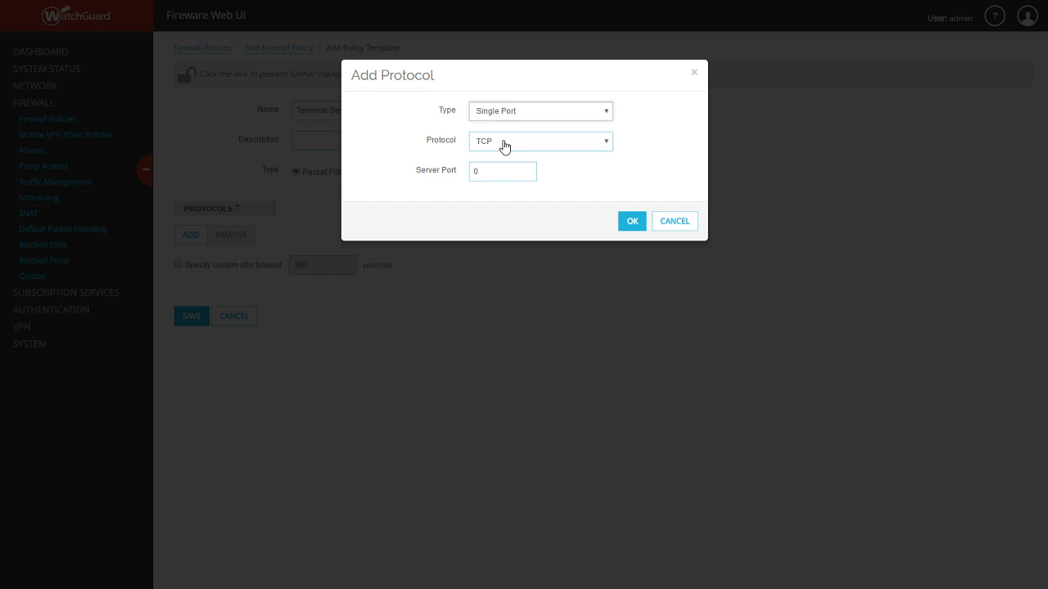
{"action": "left_click", "coordinate": [540, 141]}
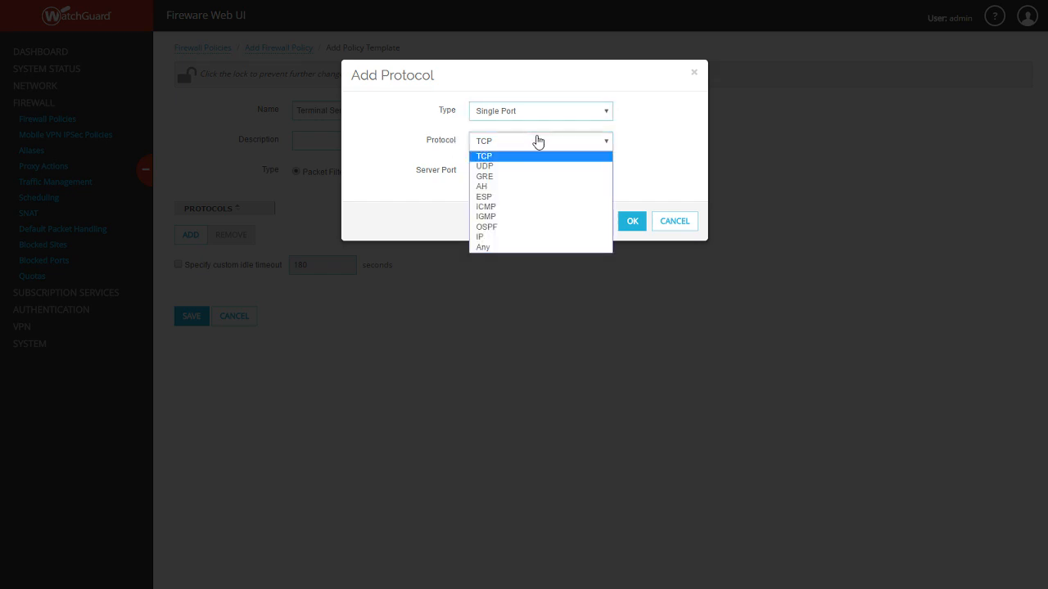
{"action": "left_click", "coordinate": [485, 155]}
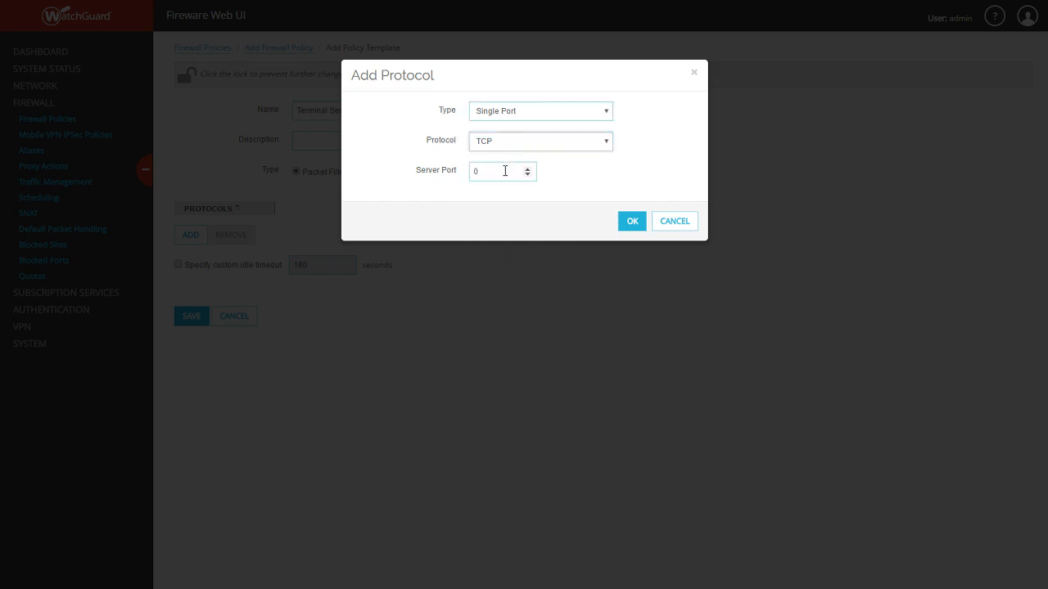
{"action": "left_click", "coordinate": [500, 172]}
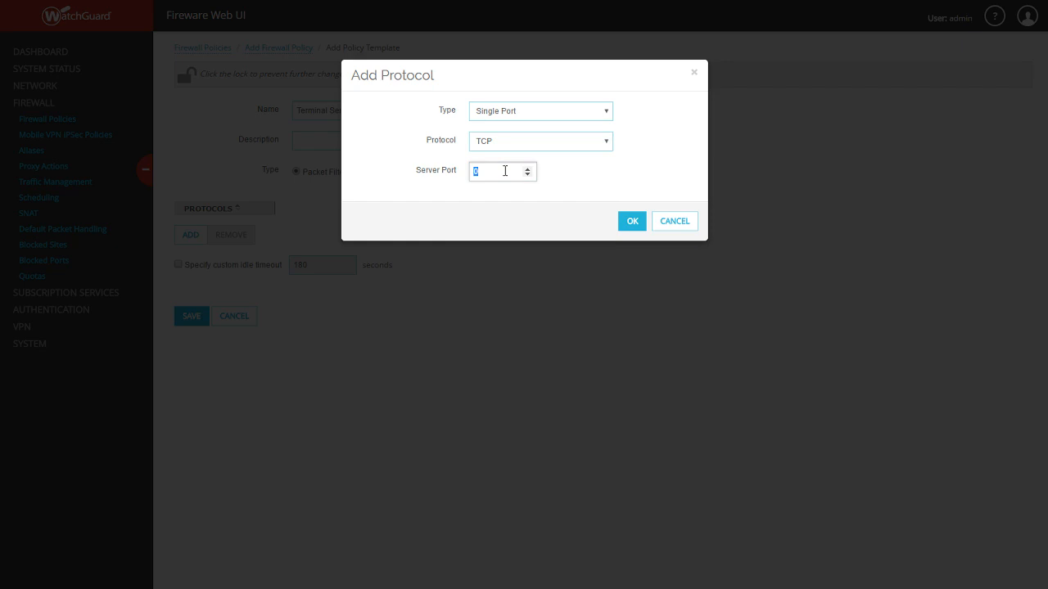
{"action": "type", "text": "3389"}
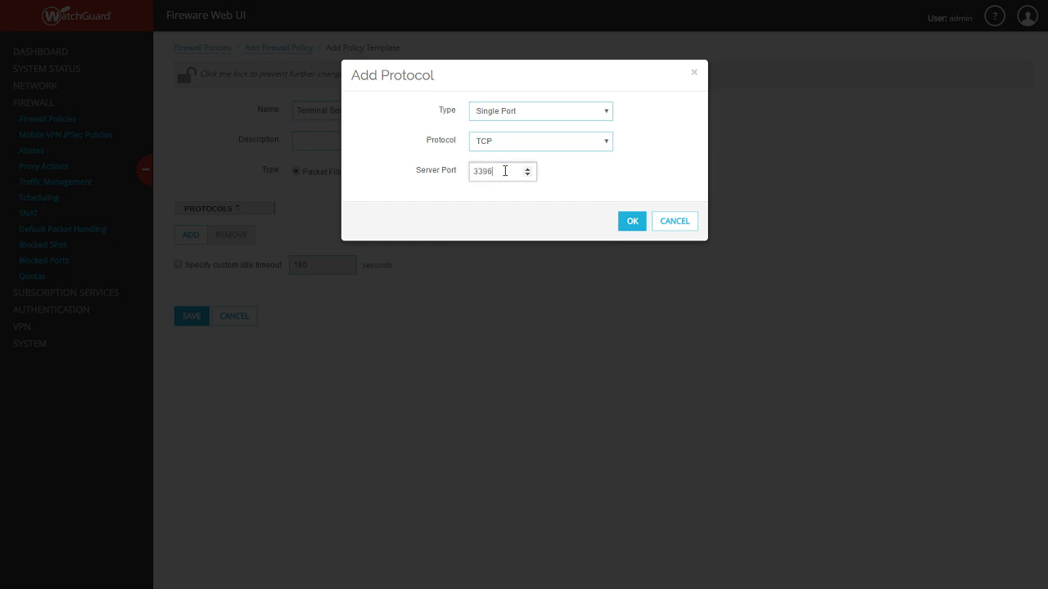
{"action": "left_click", "coordinate": [632, 221]}
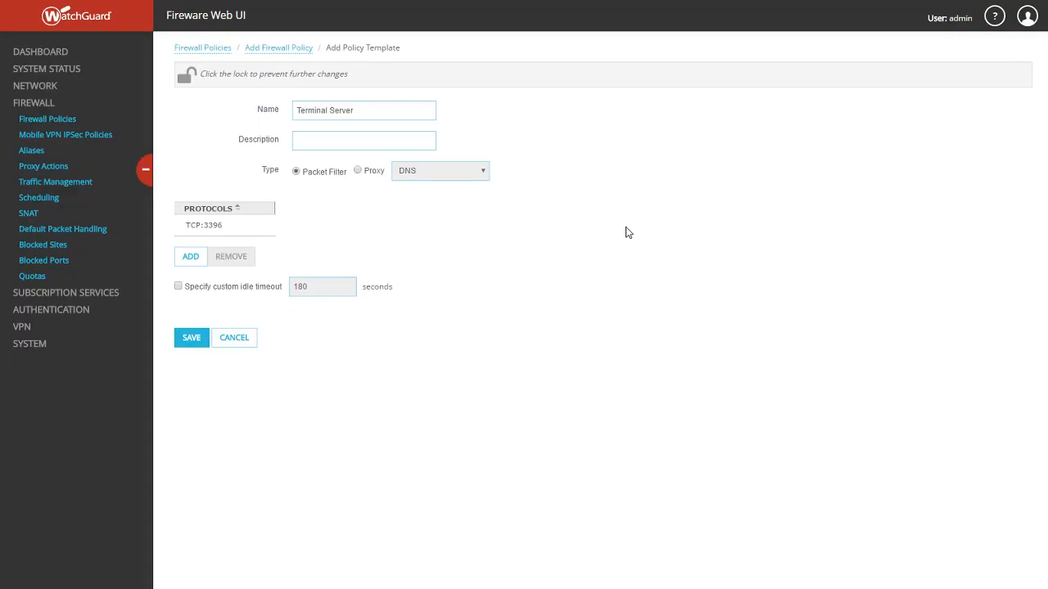
Step: Select the TCP:3396 entry and save the Terminal Server policy template
{"action": "left_click", "coordinate": [203, 226]}
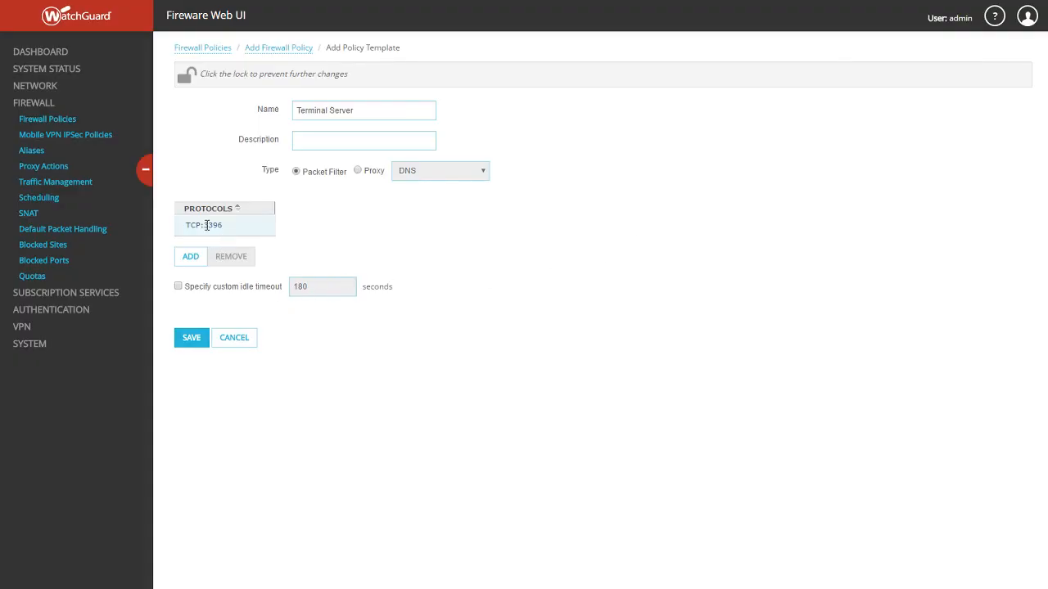
{"action": "left_click", "coordinate": [224, 226]}
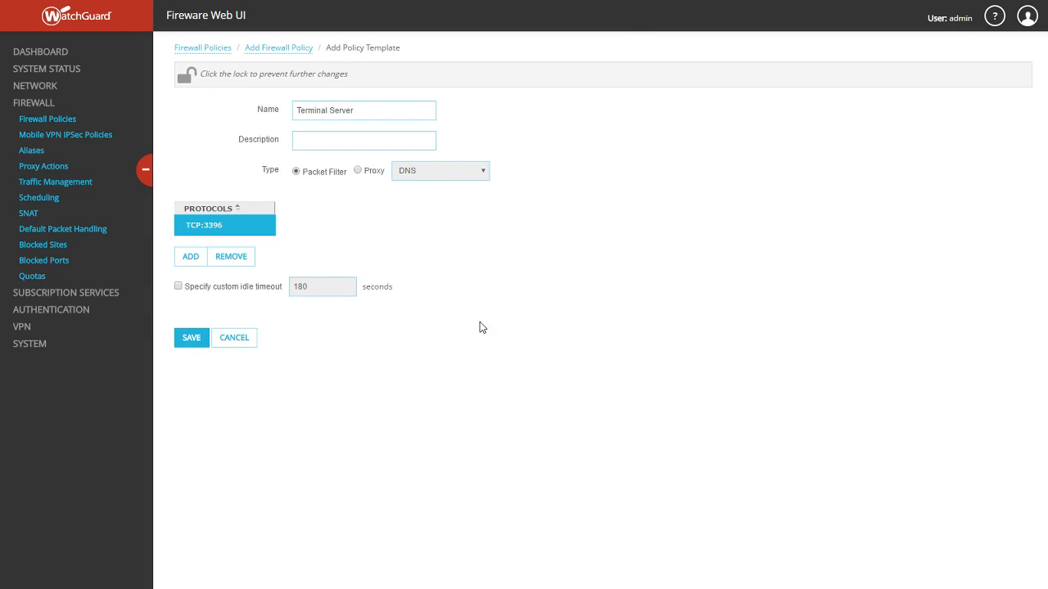
{"action": "left_click", "coordinate": [190, 337]}
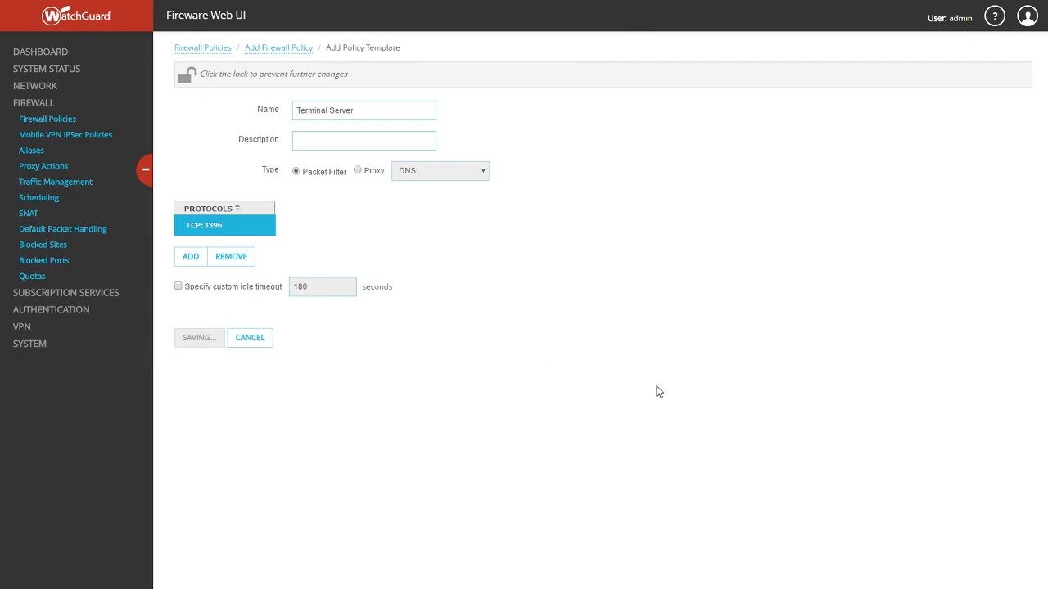
{"action": "left_click", "coordinate": [198, 337]}
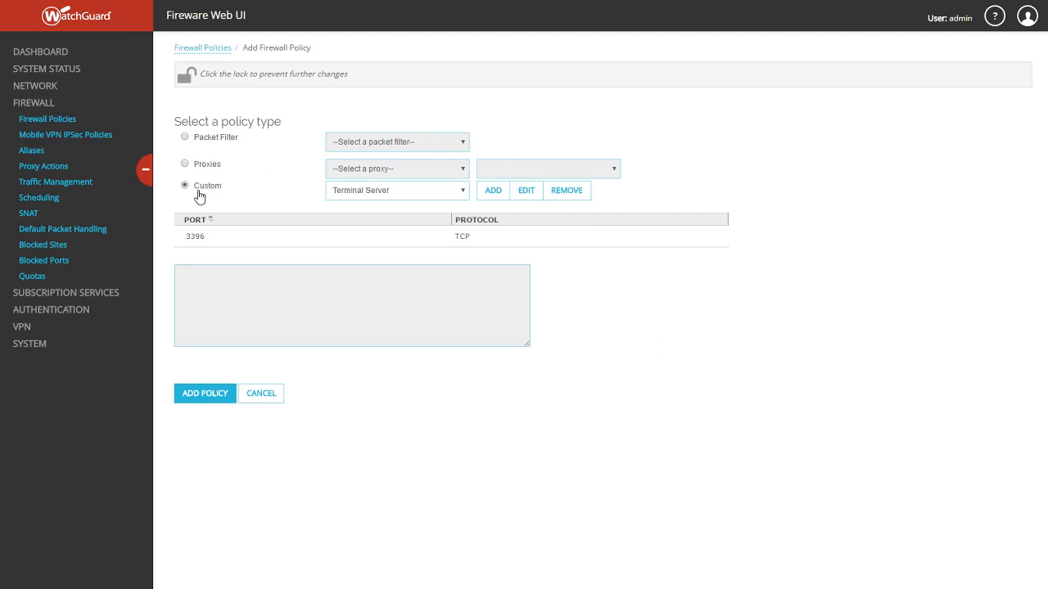
{"action": "mouse_move", "coordinate": [357, 190]}
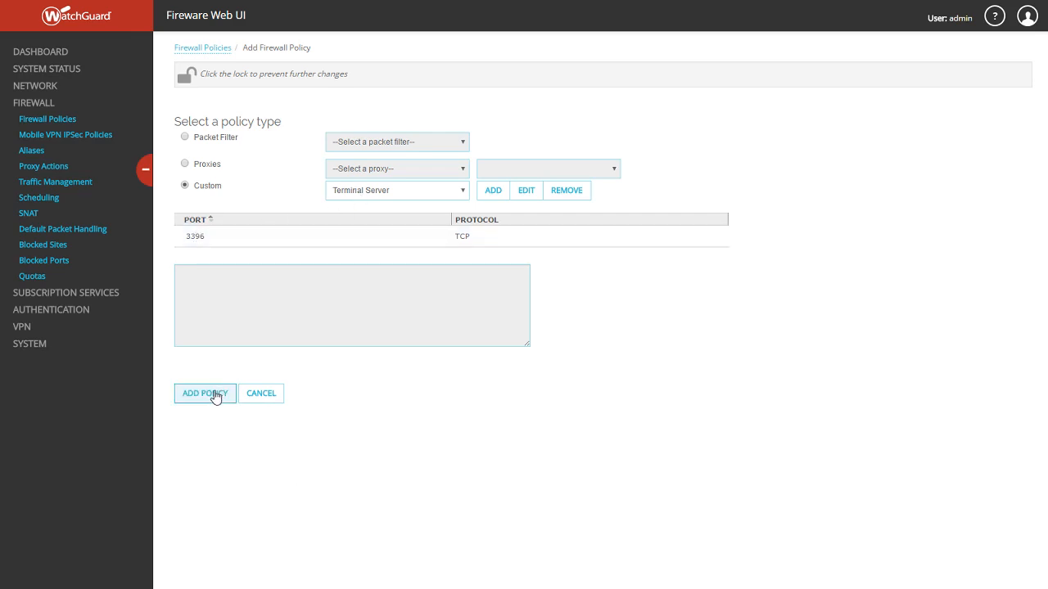
Step: Add the custom policy based on the Terminal Server template (TCP 3396)
{"action": "left_click", "coordinate": [203, 393]}
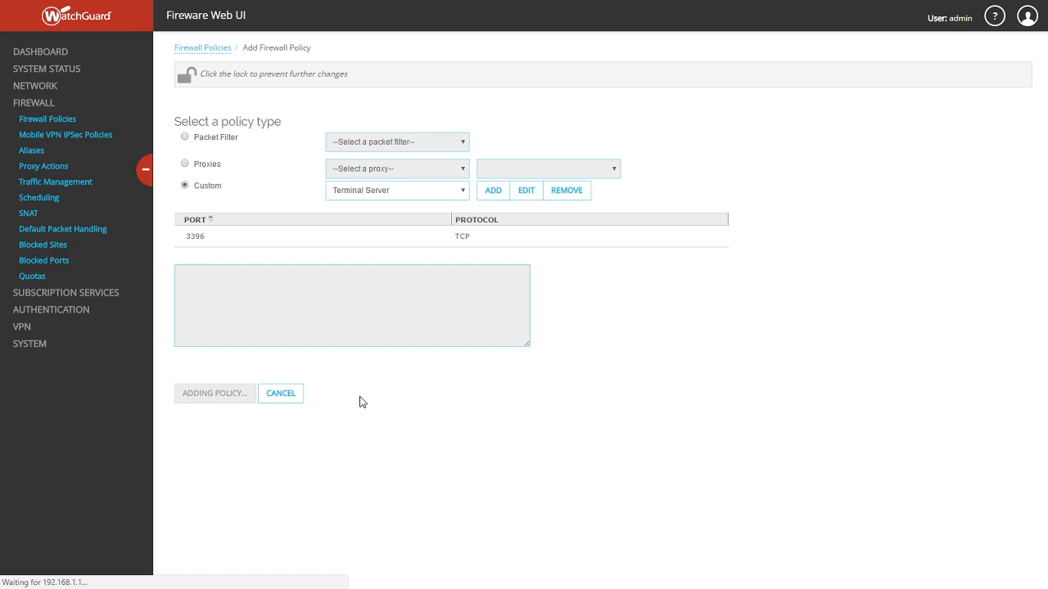
{"action": "left_click", "coordinate": [215, 393]}
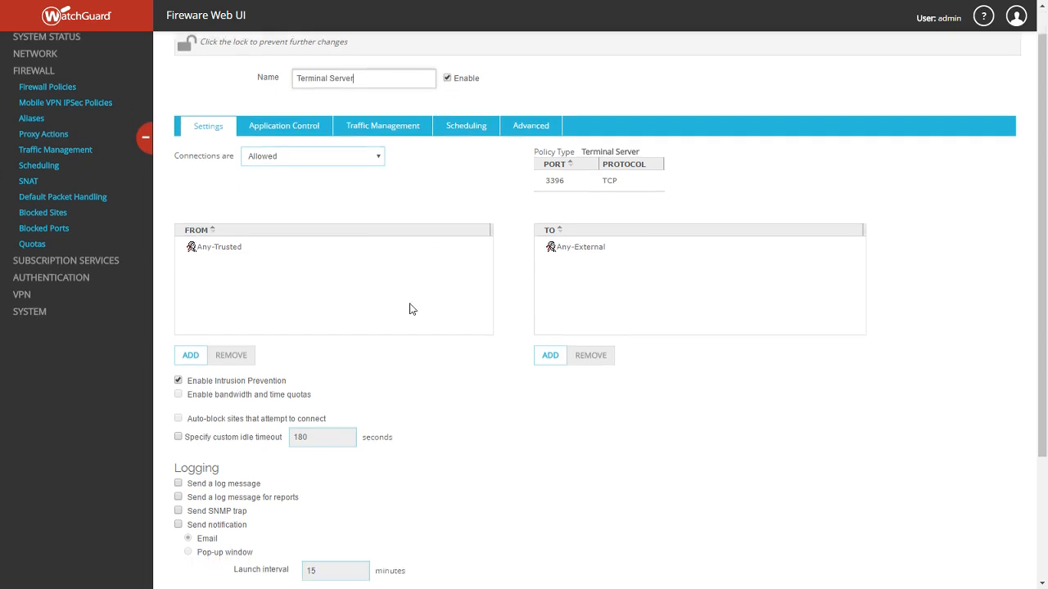
Step: Remove Any-Trusted from the policy's From sources
{"action": "scroll", "scroll_direction": "down", "scroll_amount": 3}
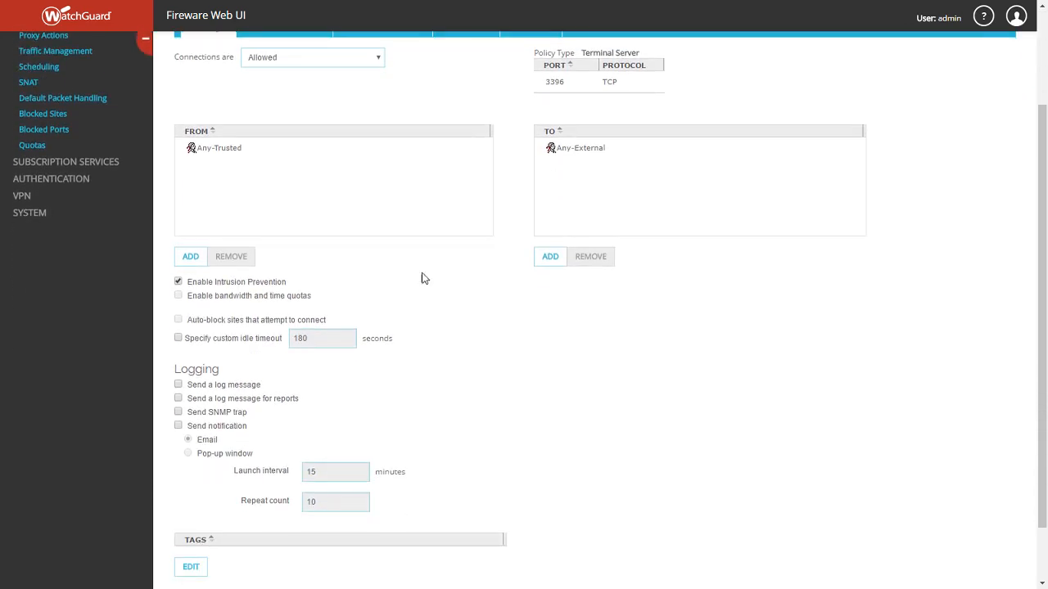
{"action": "scroll", "scroll_direction": "up", "scroll_amount": 3}
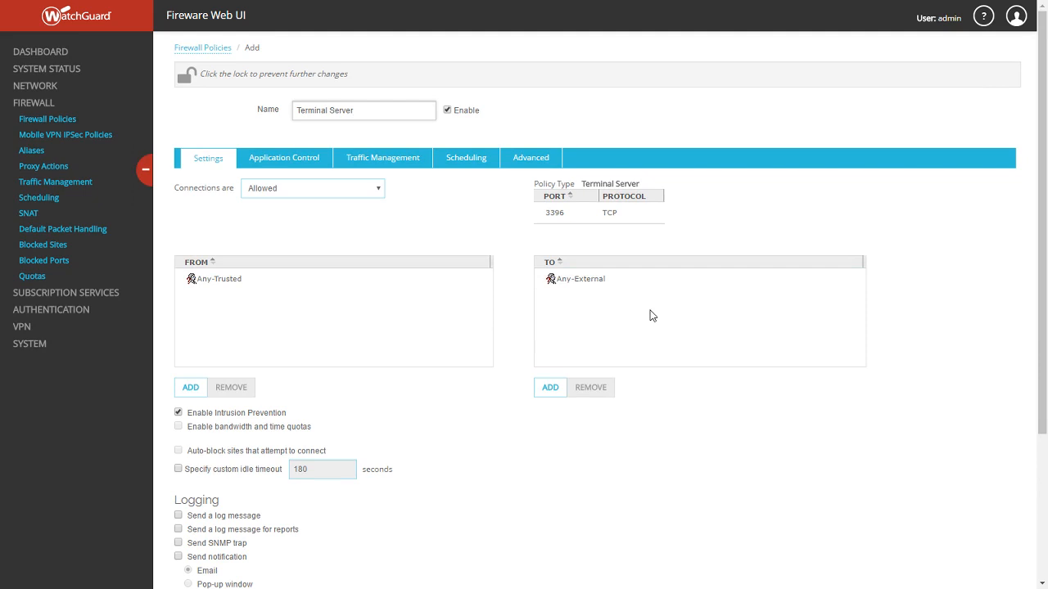
{"action": "left_click", "coordinate": [219, 278]}
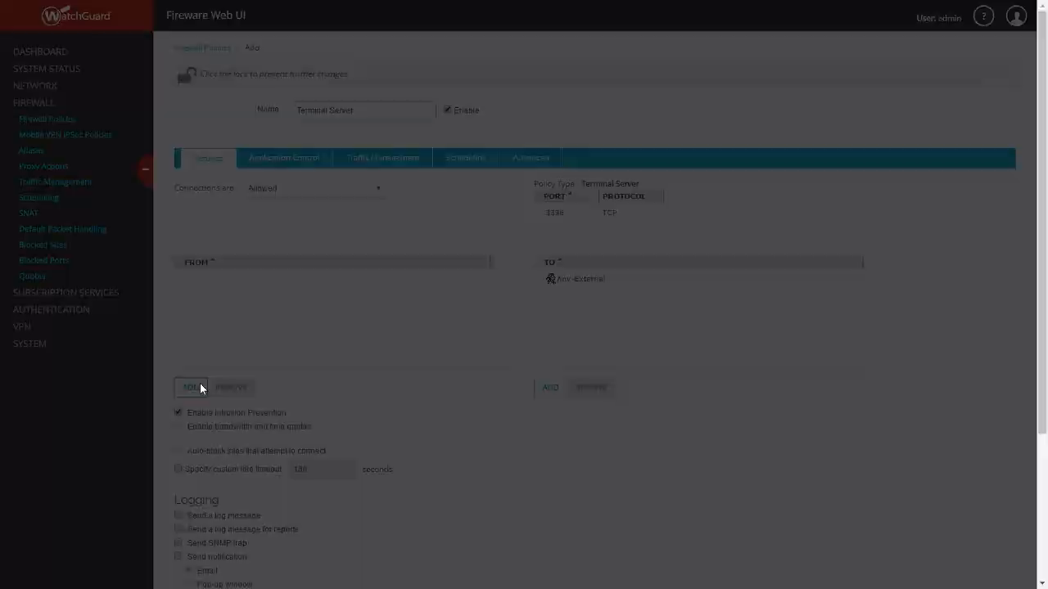
Step: Add a From member, settling the member type on Alias after trying Host IPv4
{"action": "left_click", "coordinate": [190, 386]}
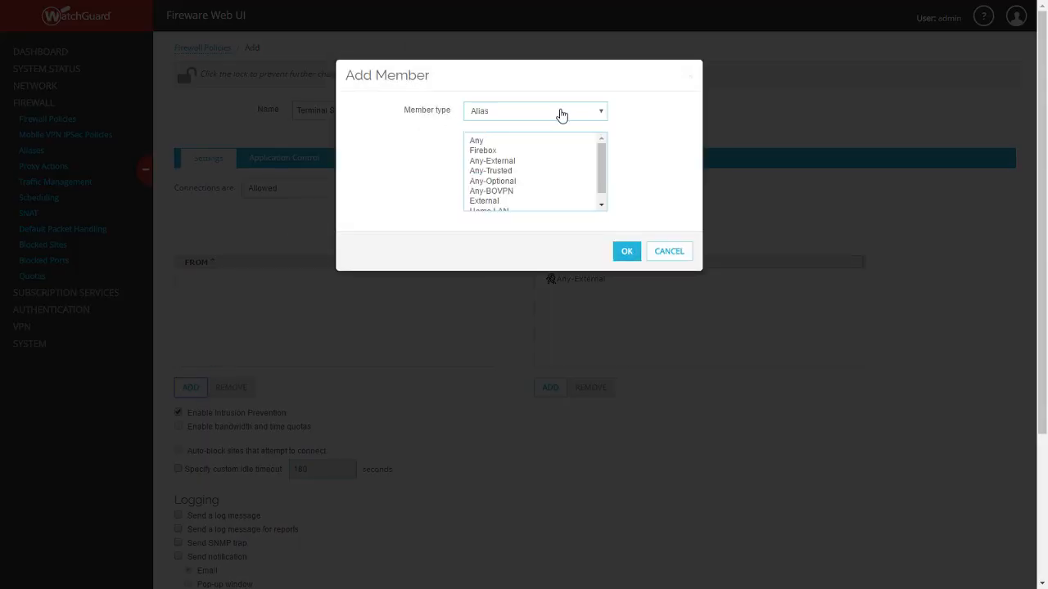
{"action": "left_click", "coordinate": [561, 111]}
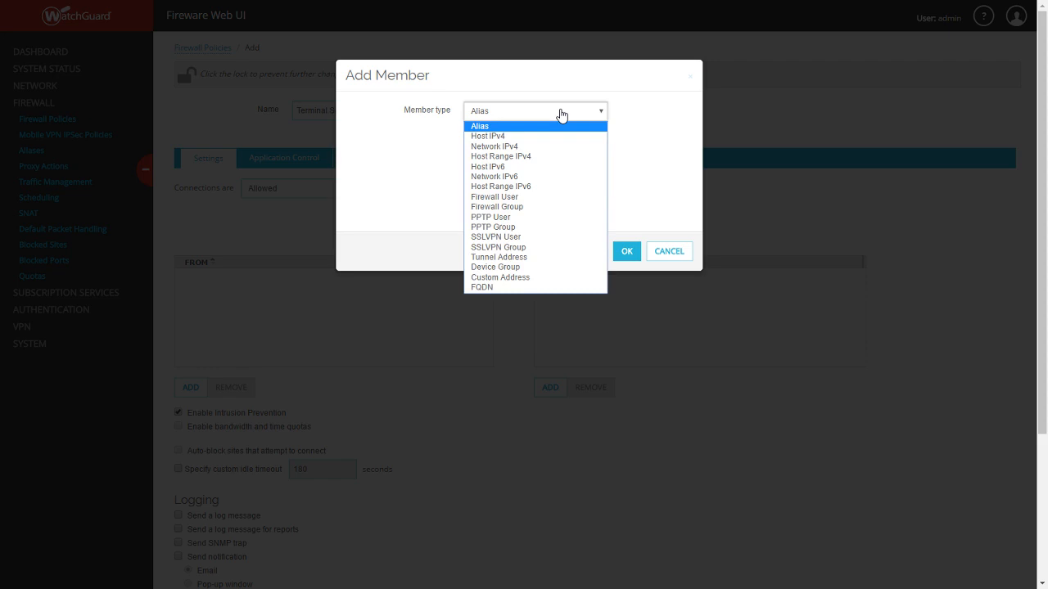
{"action": "left_click", "coordinate": [488, 136]}
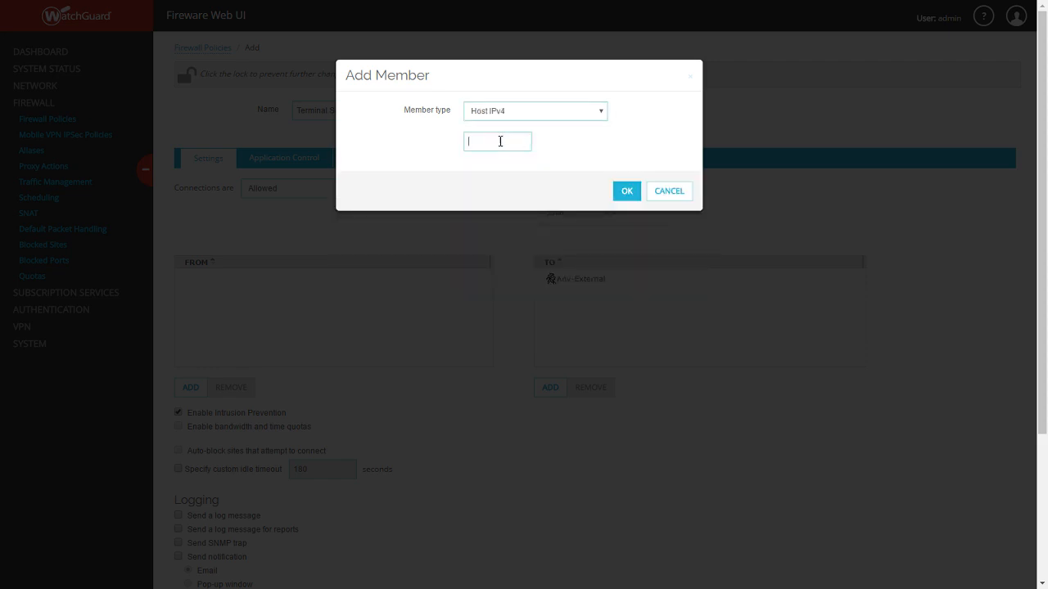
{"action": "left_click", "coordinate": [534, 111]}
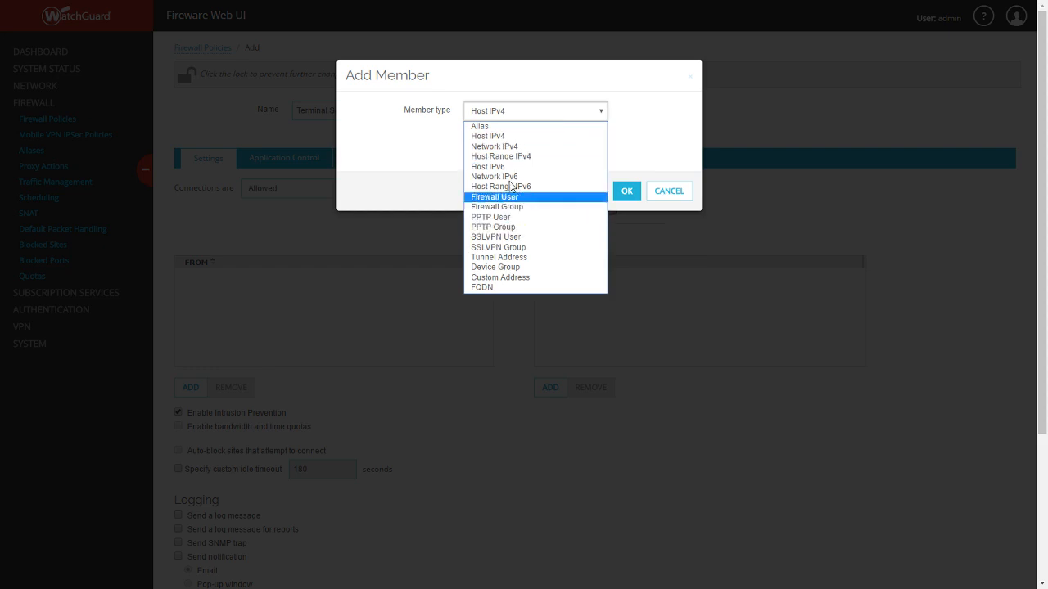
{"action": "left_click", "coordinate": [478, 125]}
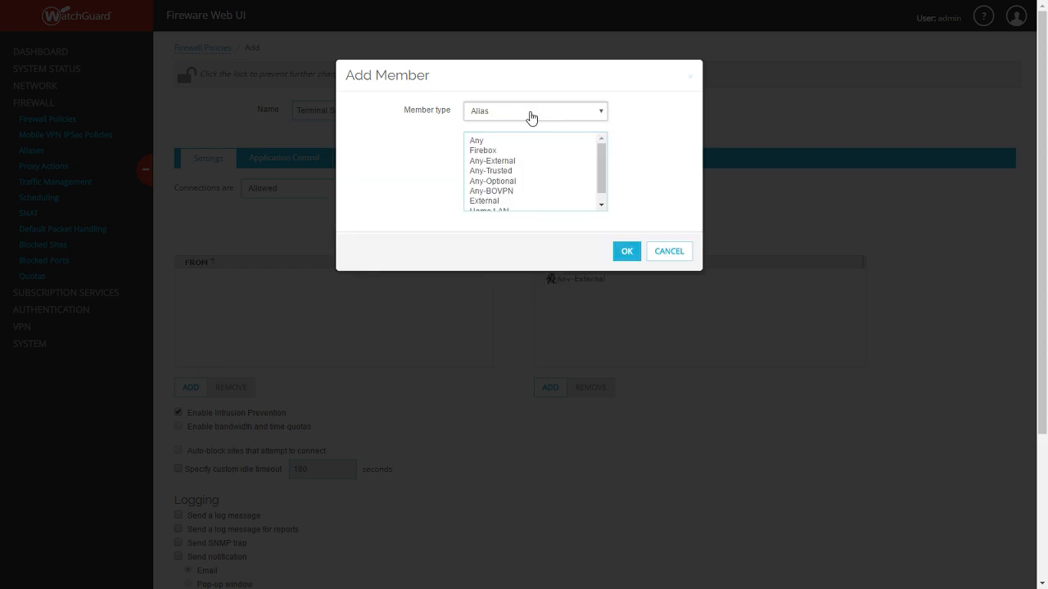
{"action": "left_click", "coordinate": [532, 111]}
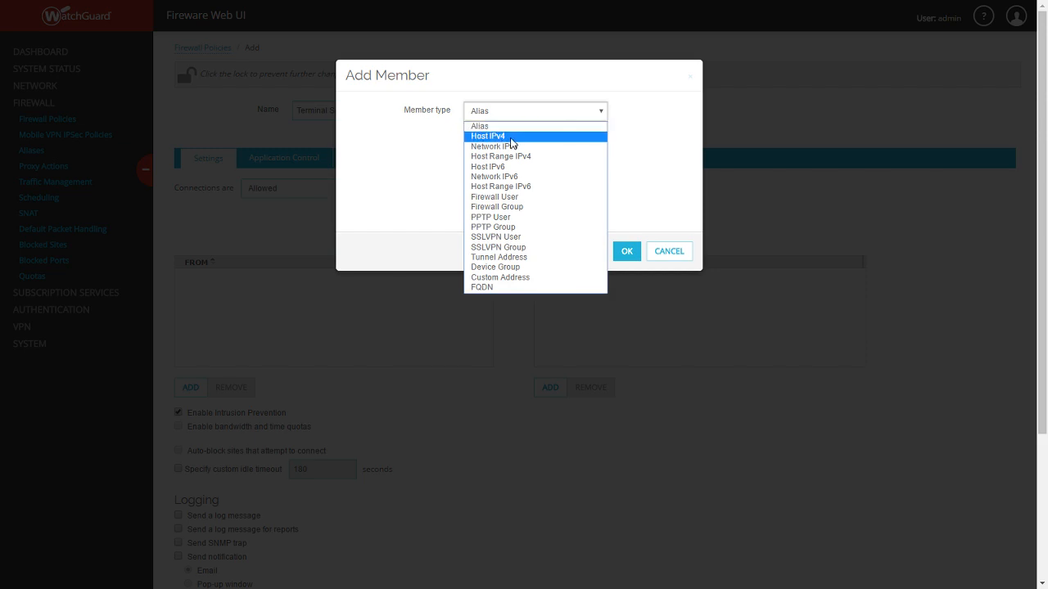
{"action": "left_click", "coordinate": [478, 125]}
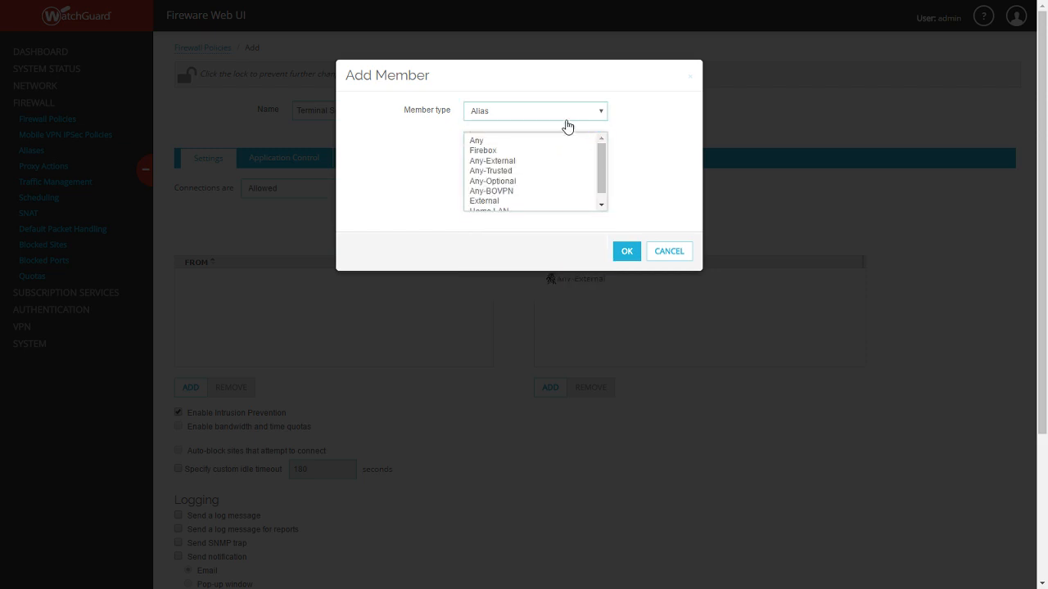
{"action": "left_click", "coordinate": [534, 111]}
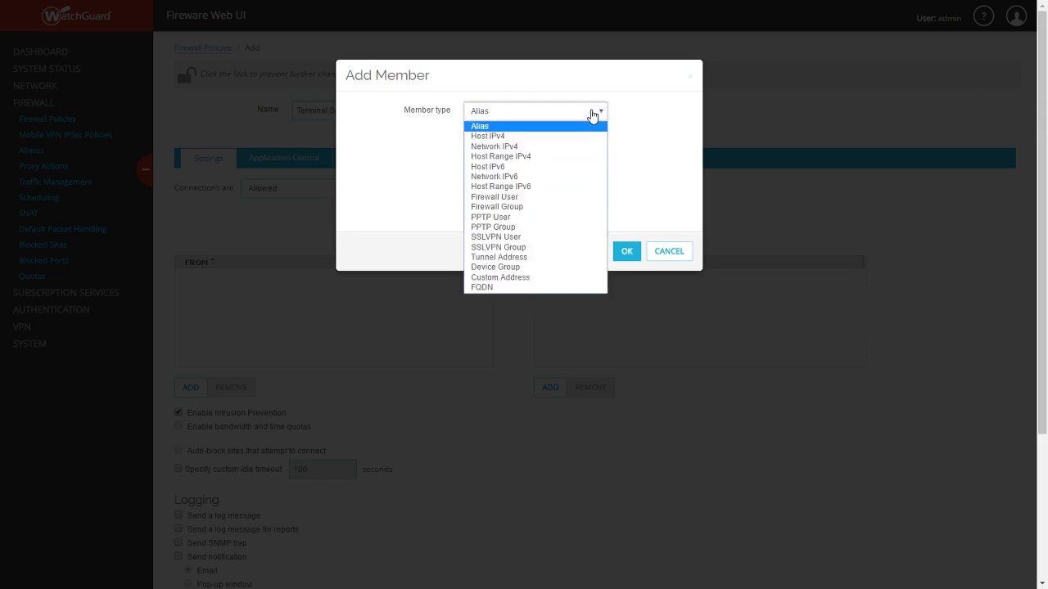
{"action": "left_click", "coordinate": [478, 124]}
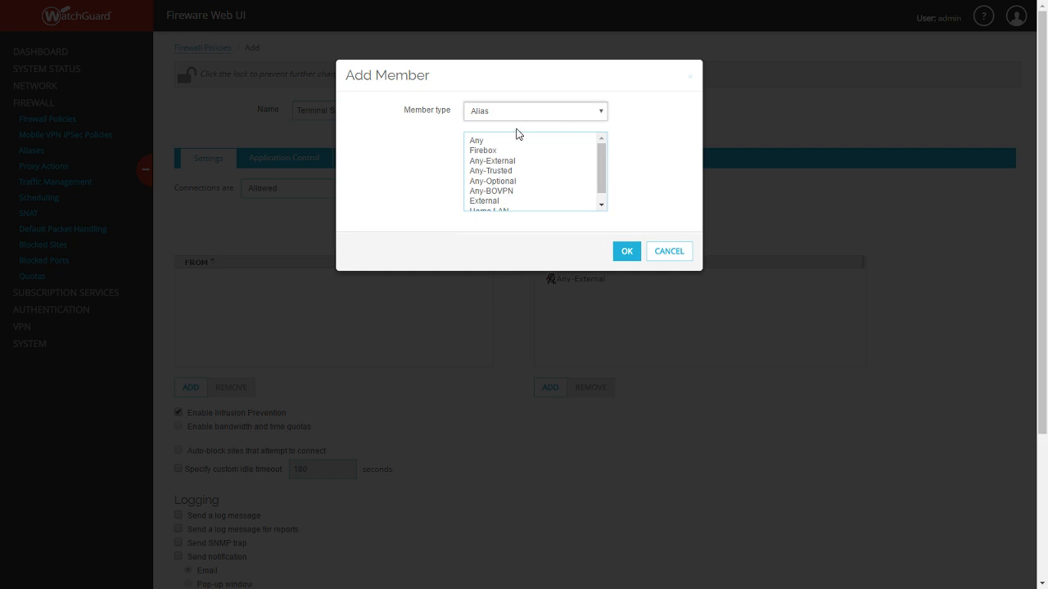
{"action": "mouse_move", "coordinate": [411, 115]}
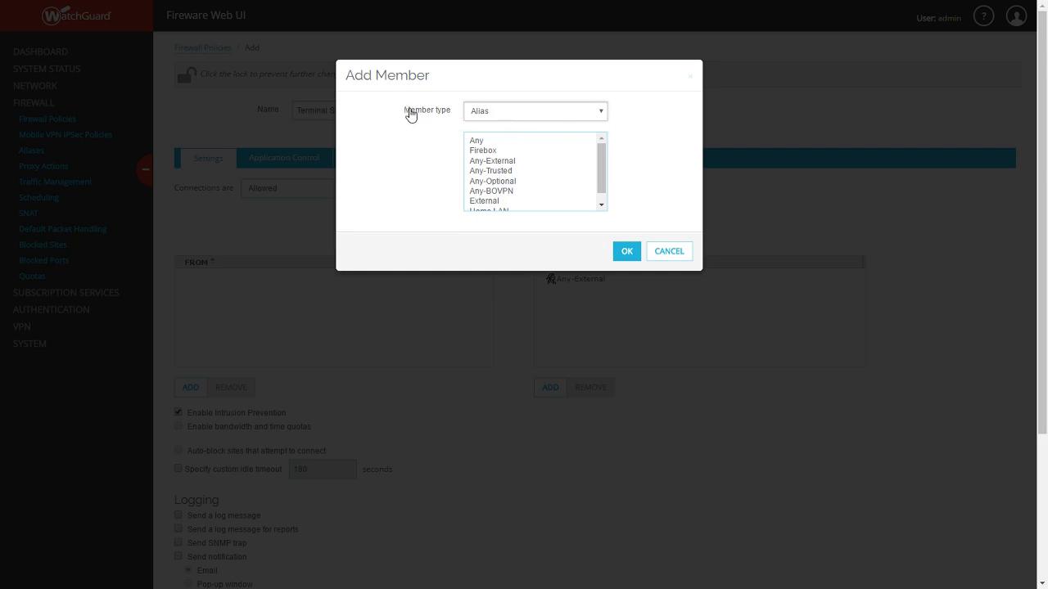
{"action": "mouse_move", "coordinate": [499, 167]}
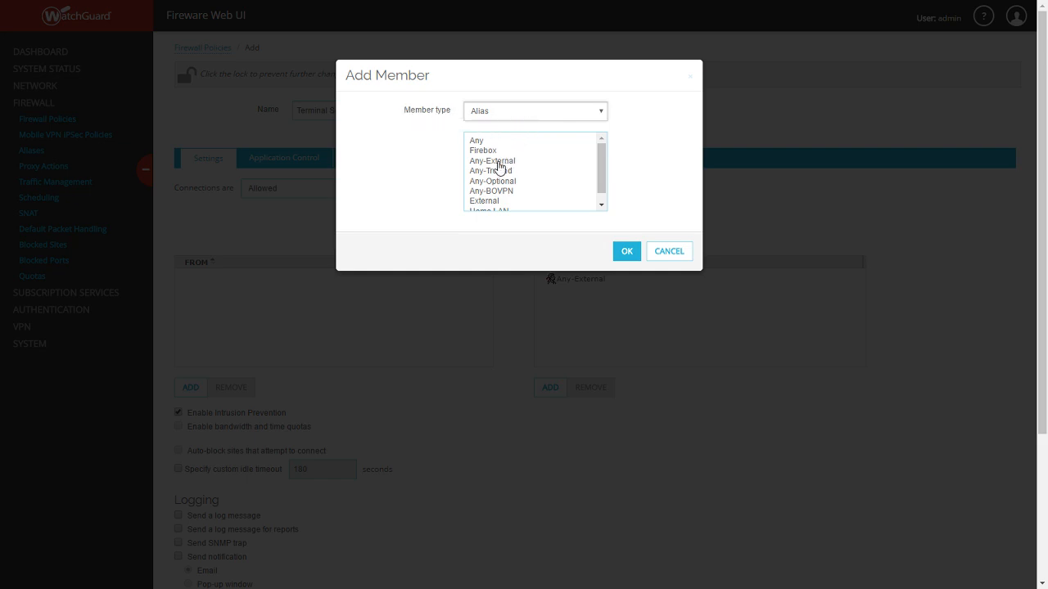
Step: Choose Any-External as the source and confirm it into the From list
{"action": "left_click", "coordinate": [491, 160]}
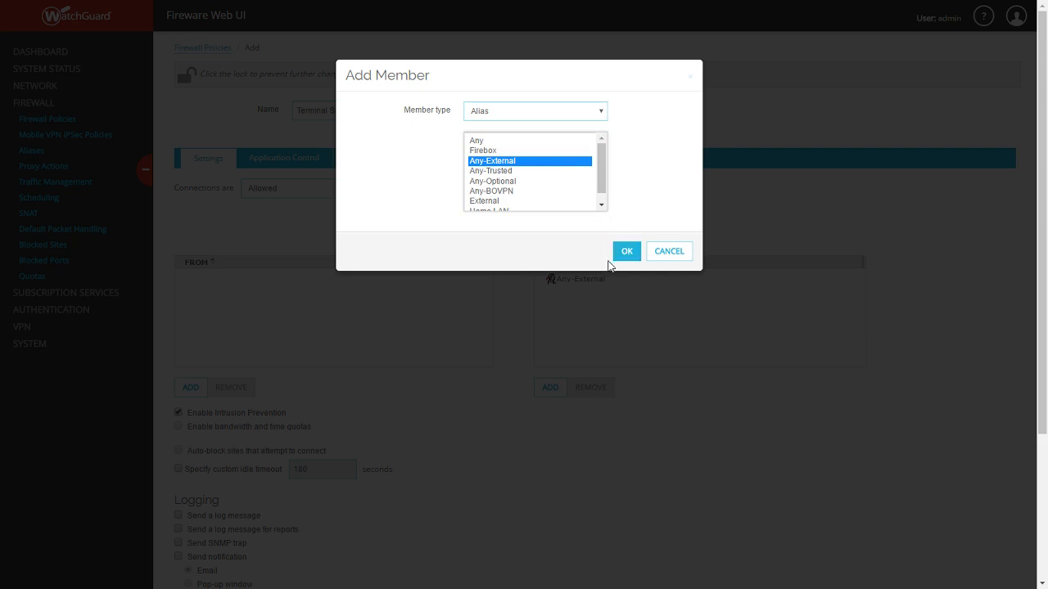
{"action": "left_click", "coordinate": [626, 250]}
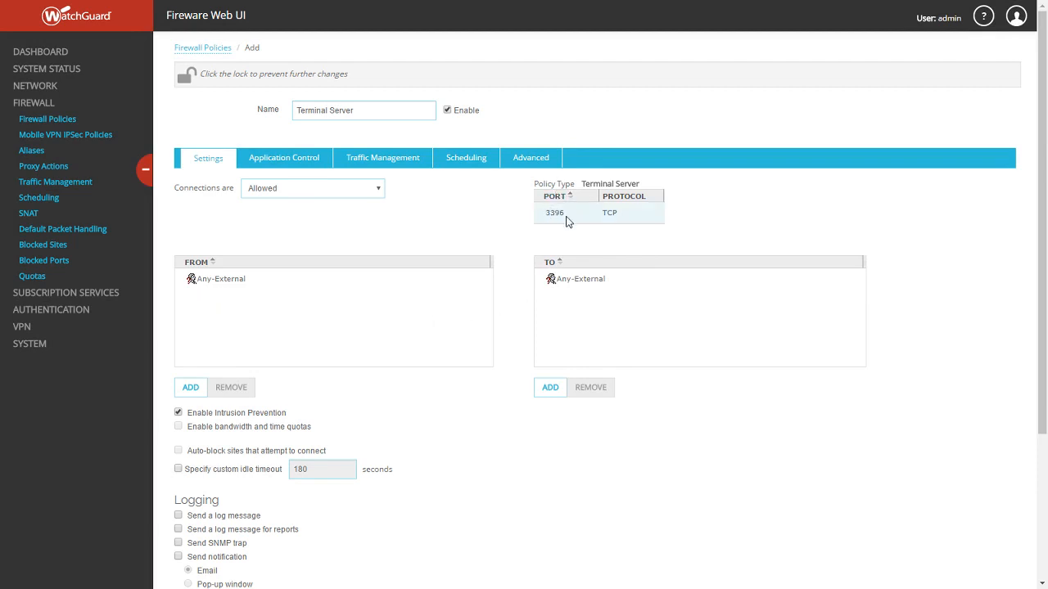
Step: Remove Any-External from the policy's To destinations
{"action": "left_click", "coordinate": [581, 278]}
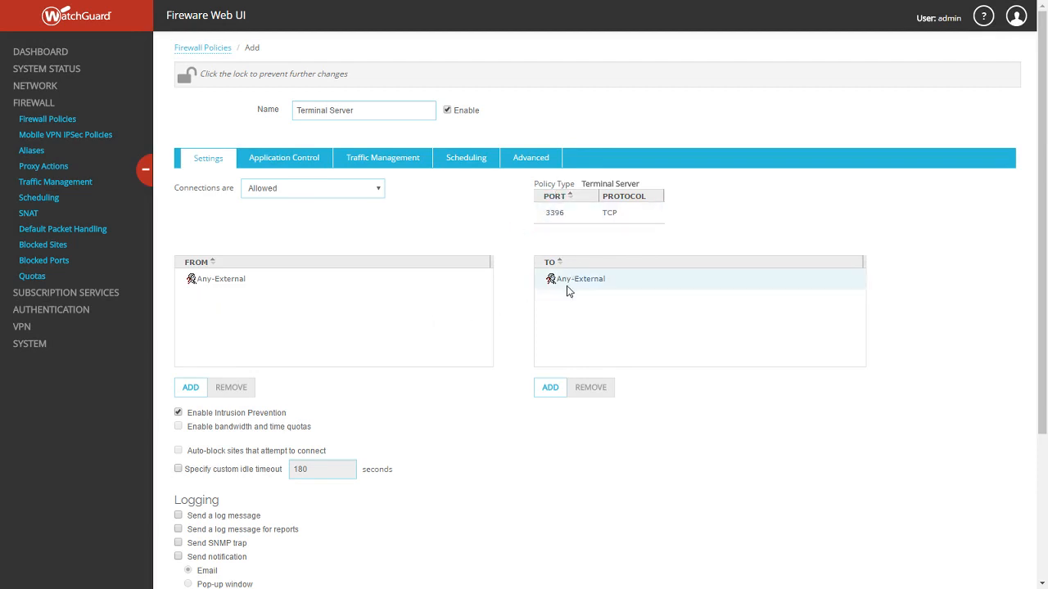
{"action": "left_click", "coordinate": [581, 278]}
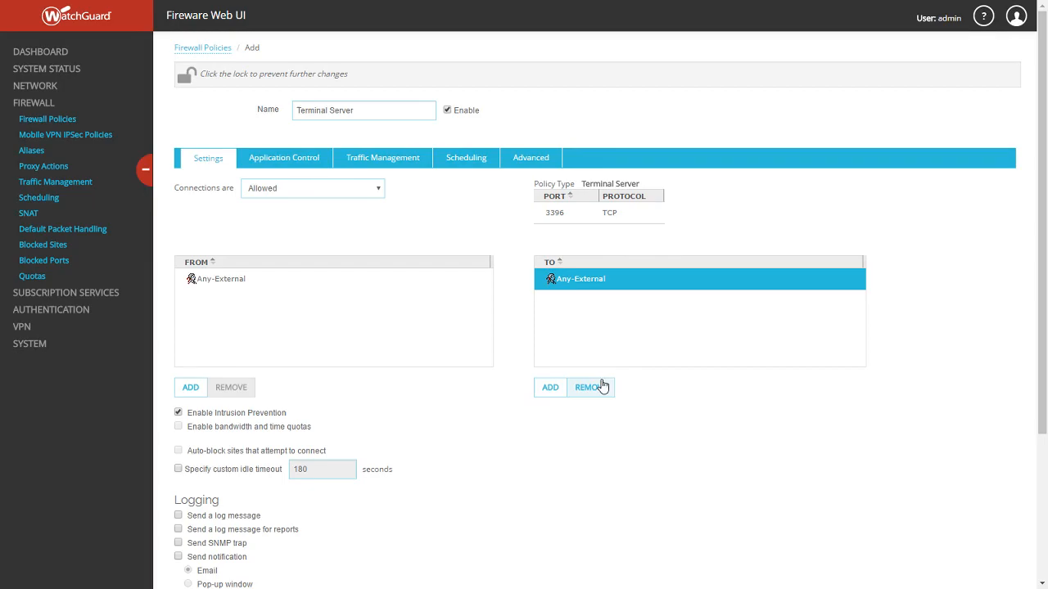
{"action": "left_click", "coordinate": [550, 387]}
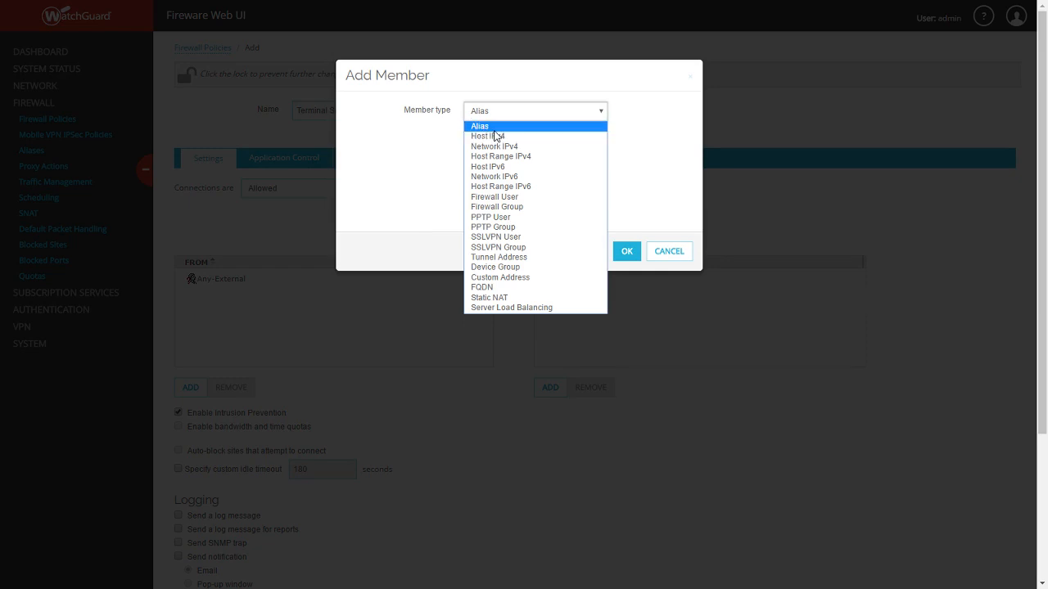
{"action": "mouse_move", "coordinate": [514, 235]}
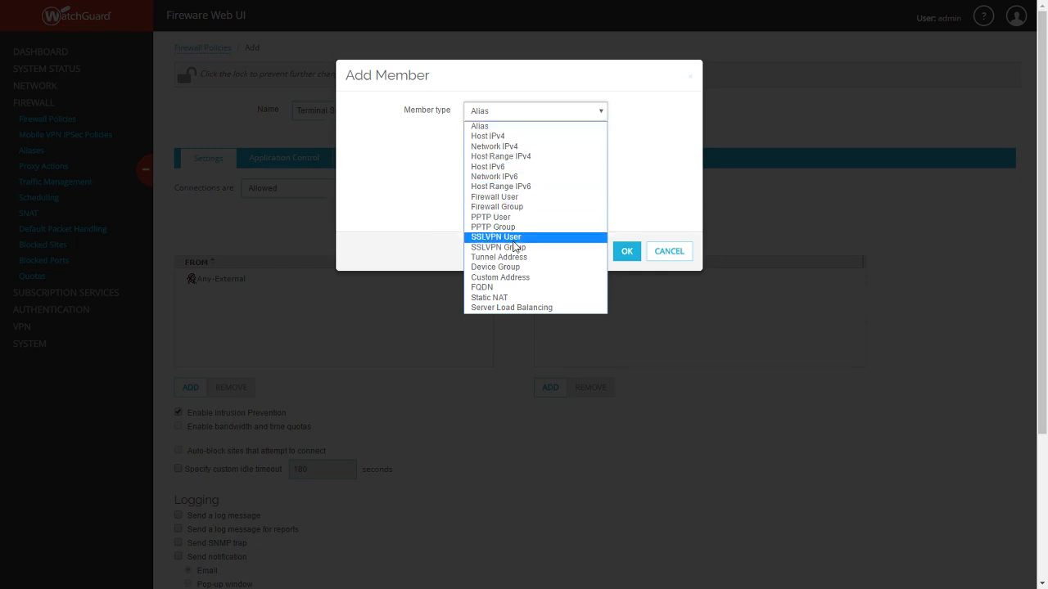
Step: Add the Terminal Server static NAT (External → 192.168.1.3) as the destination
{"action": "left_click", "coordinate": [488, 298]}
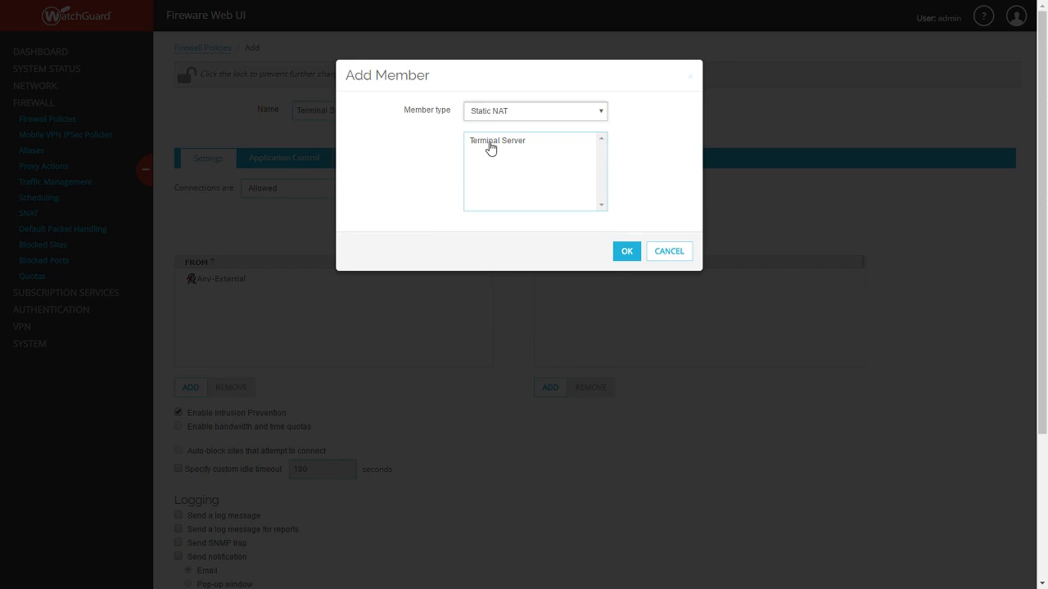
{"action": "left_click", "coordinate": [625, 250]}
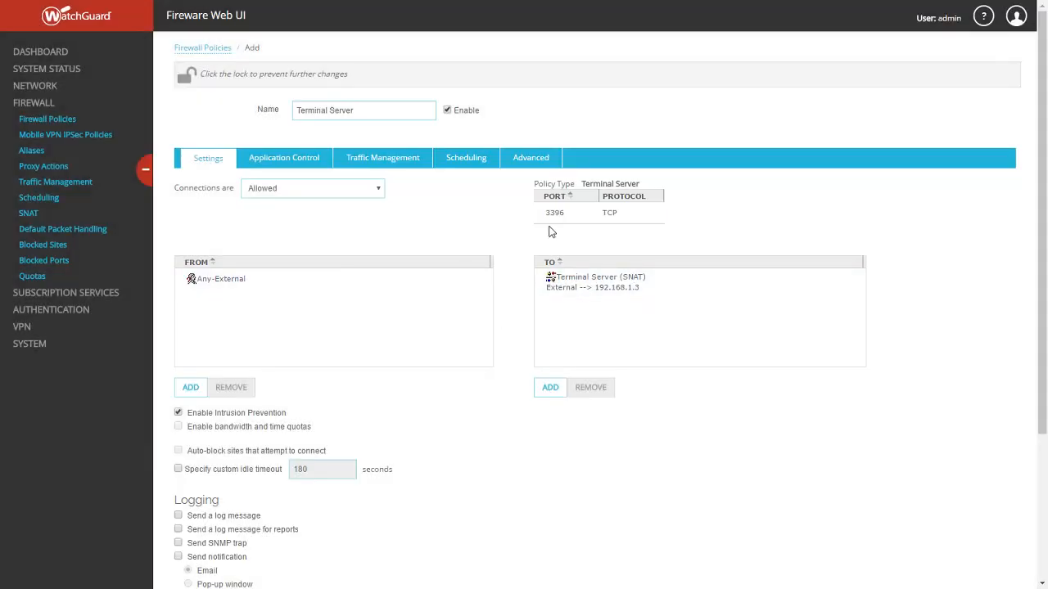
Step: Review the Any-External source and Terminal Server destination, then save the policy
{"action": "left_click", "coordinate": [219, 279]}
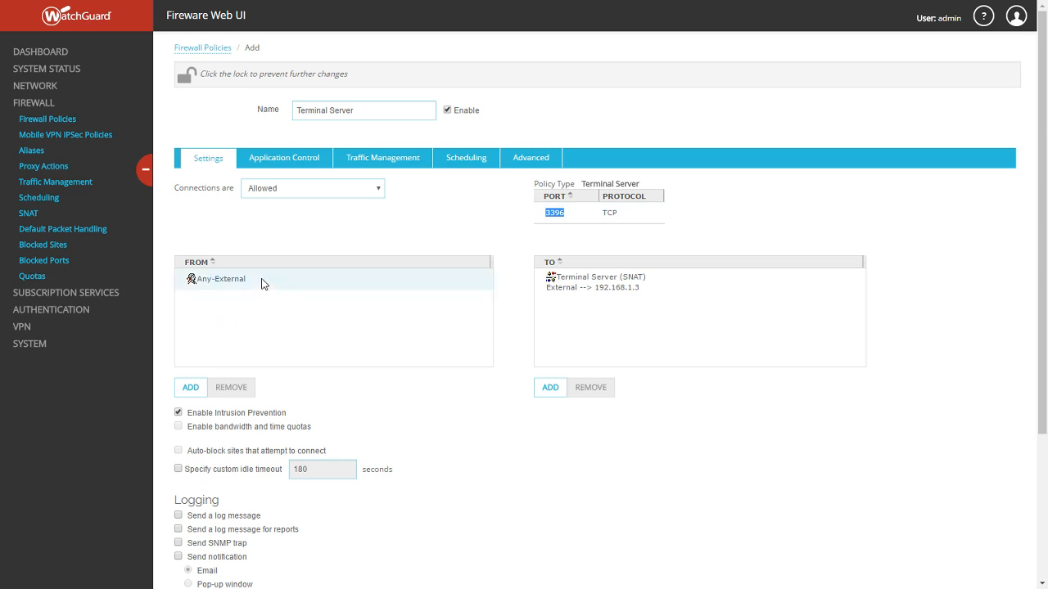
{"action": "left_click", "coordinate": [216, 278]}
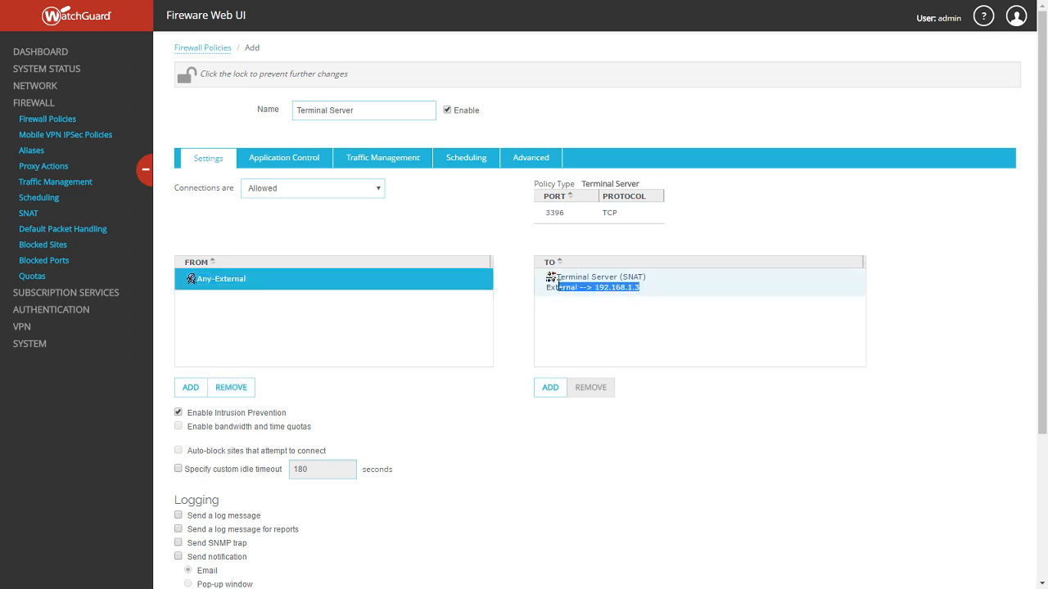
{"action": "left_click", "coordinate": [596, 282]}
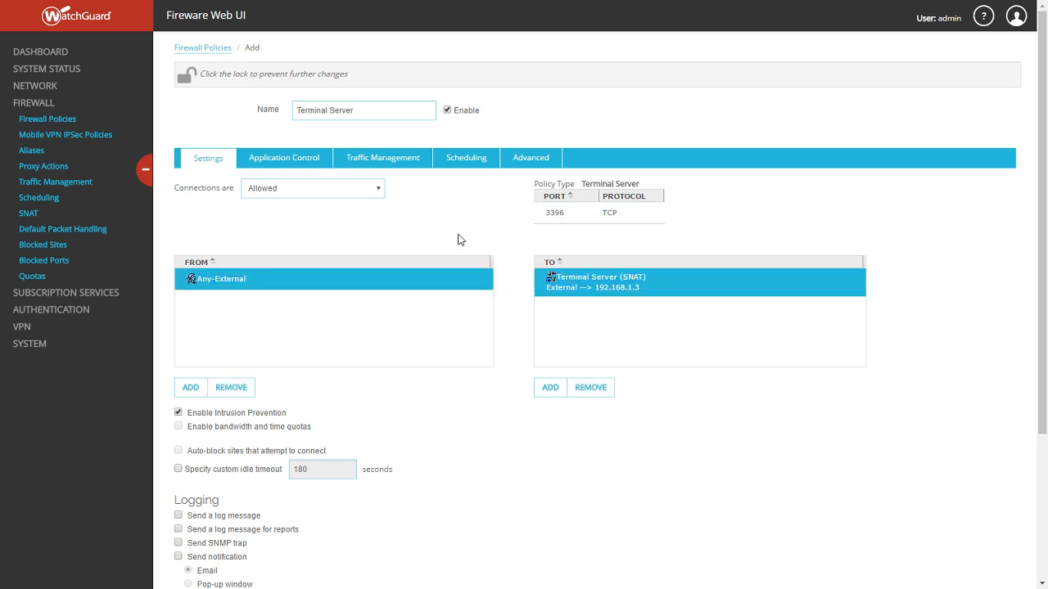
{"action": "scroll", "scroll_direction": "down", "scroll_amount": 3}
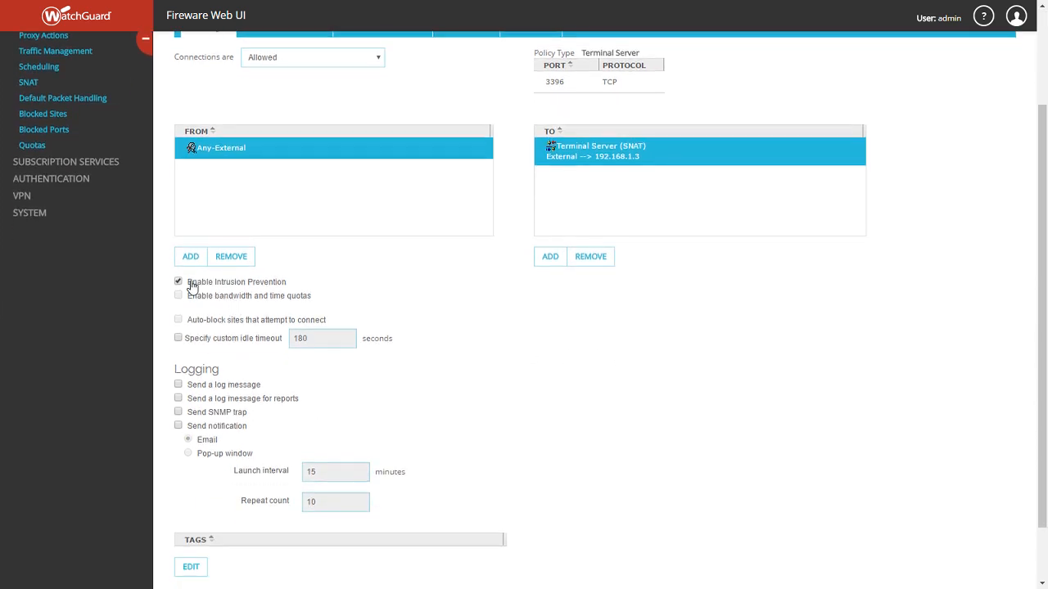
{"action": "scroll", "scroll_direction": "up", "scroll_amount": 3}
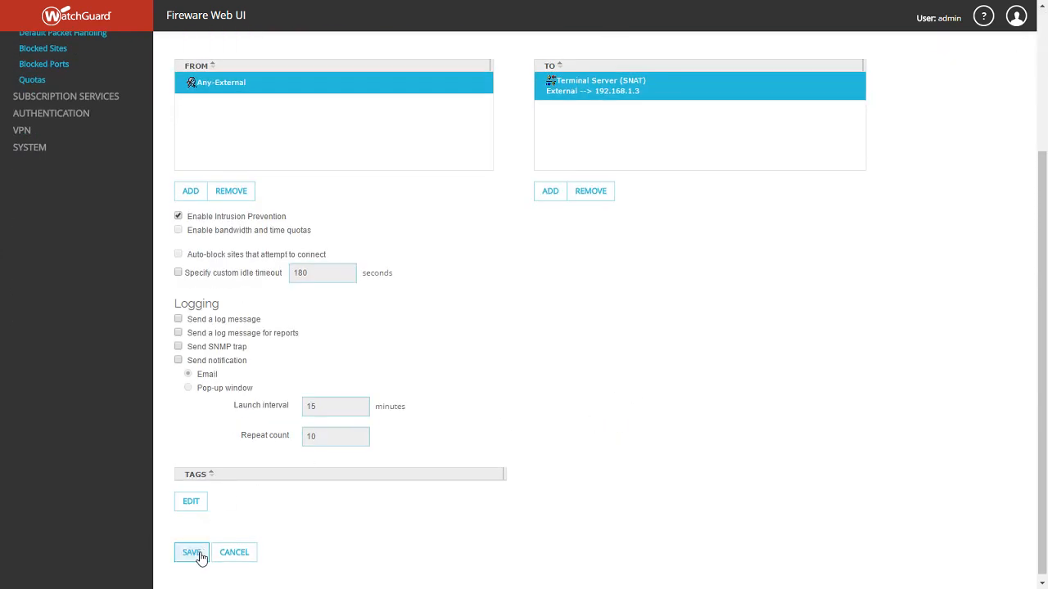
{"action": "left_click", "coordinate": [192, 552]}
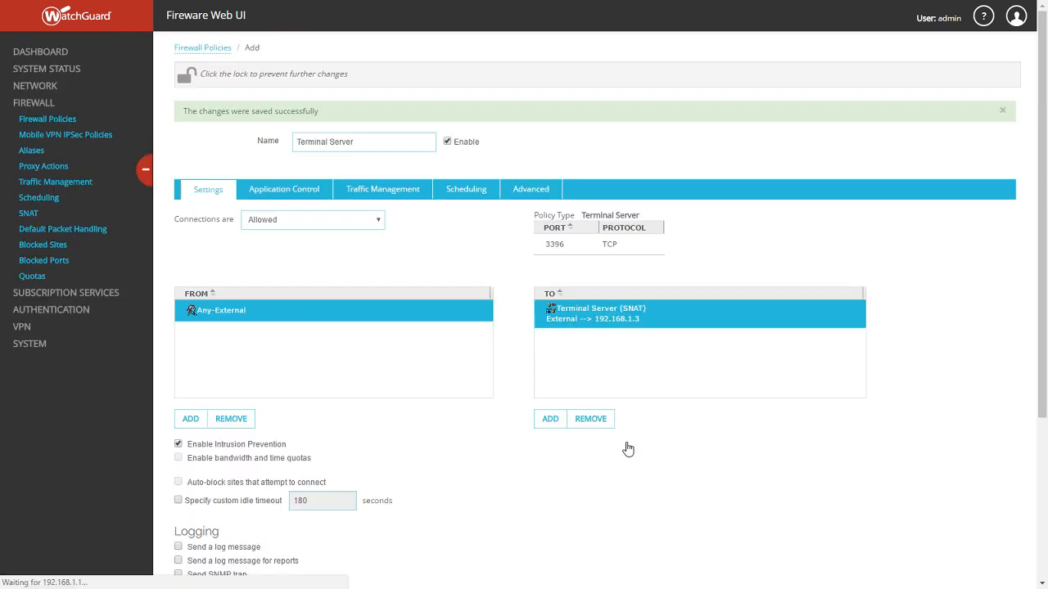
Step: Return to Firewall Policies and check the Terminal Server row, Any-External to 192.168.1.3 on tcp:3396
{"action": "left_click", "coordinate": [203, 48]}
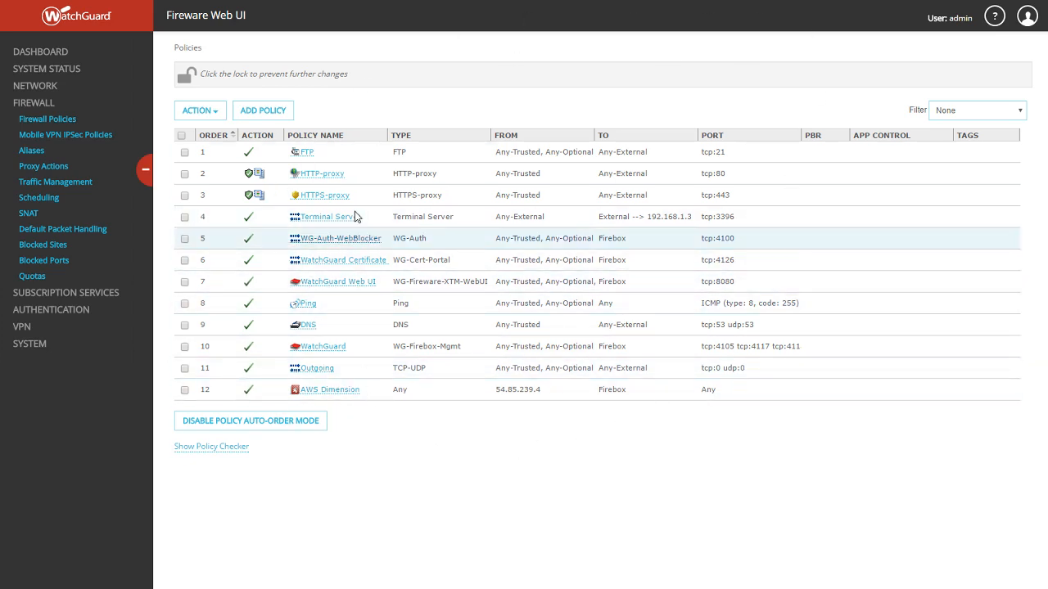
{"action": "mouse_move", "coordinate": [328, 217]}
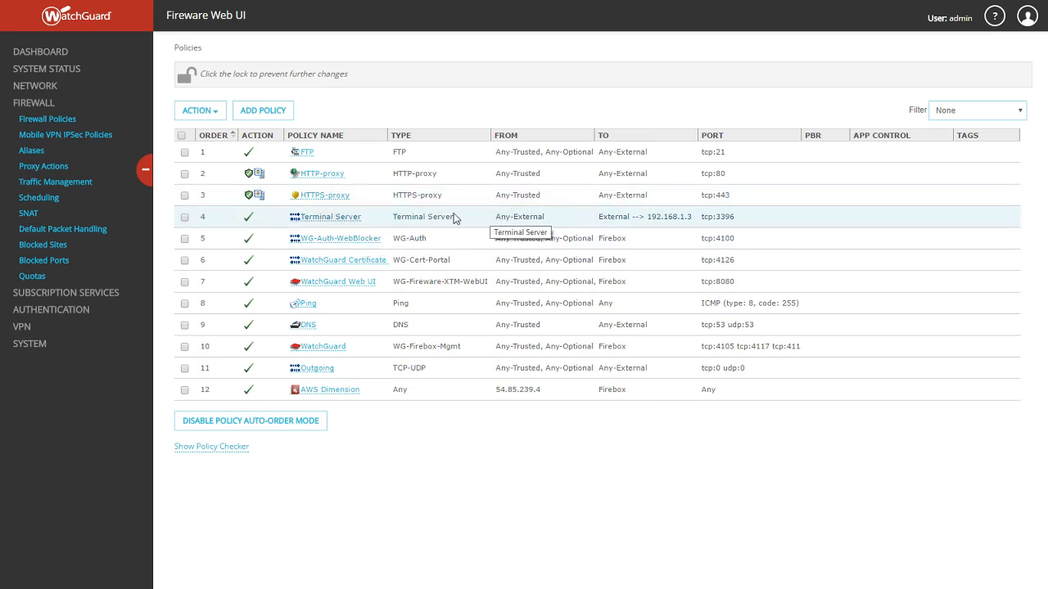
{"action": "left_click", "coordinate": [184, 216]}
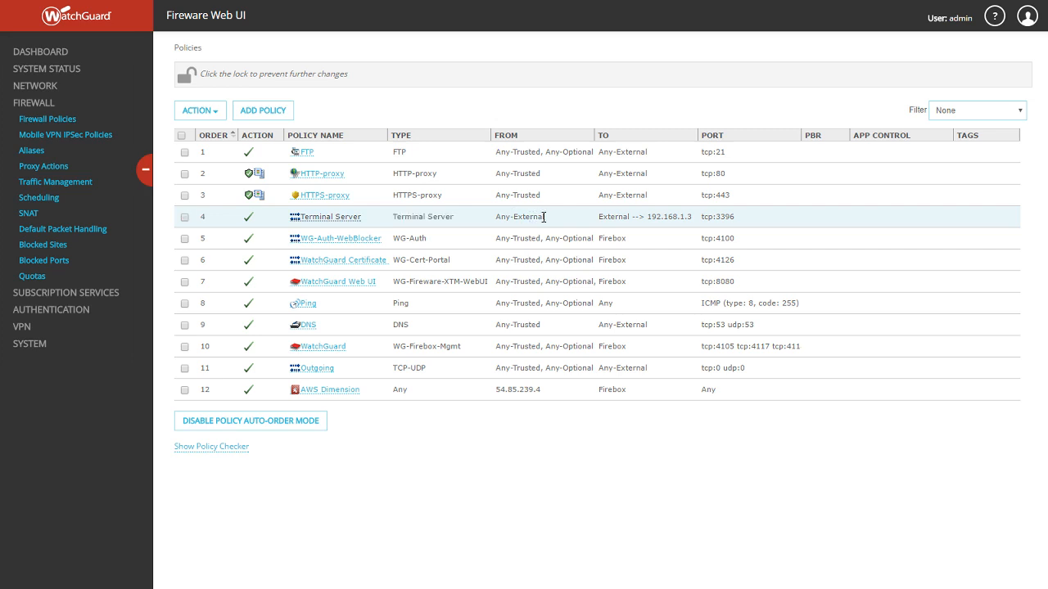
{"action": "mouse_move", "coordinate": [603, 216]}
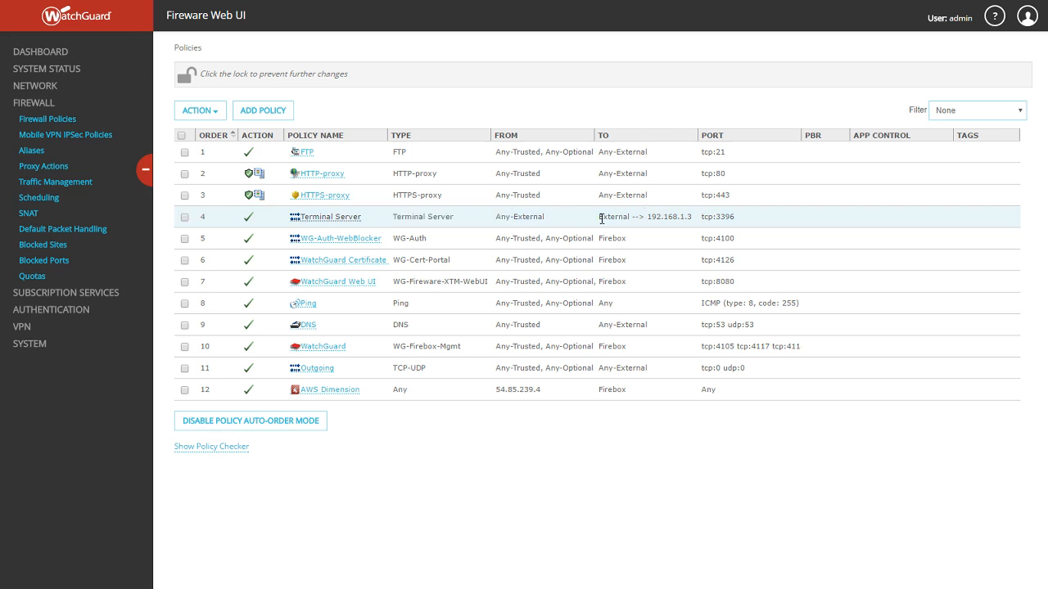
{"action": "left_click", "coordinate": [184, 216]}
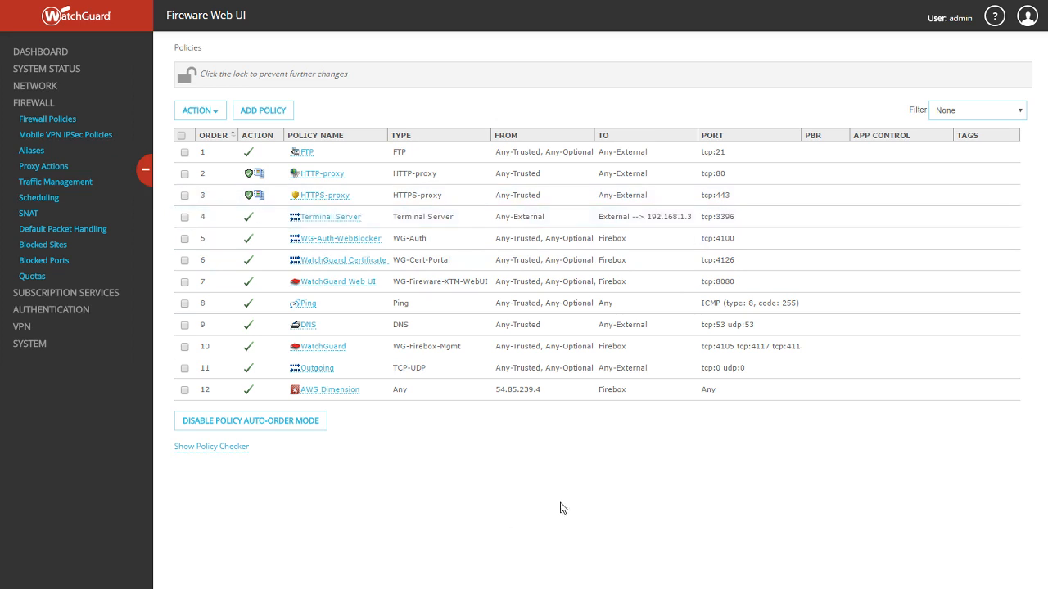
{"action": "mouse_move", "coordinate": [568, 505]}
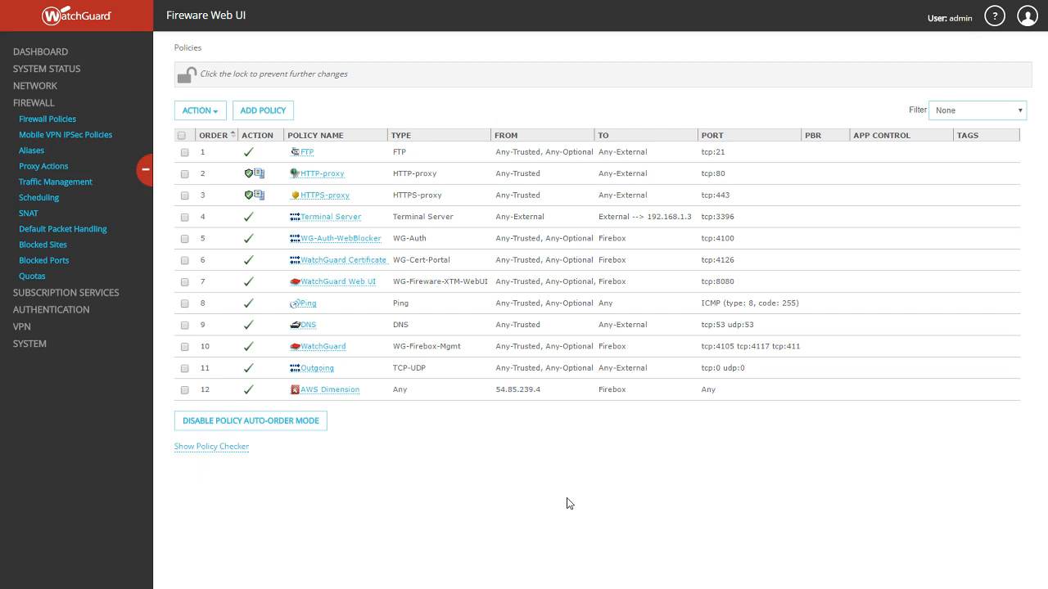